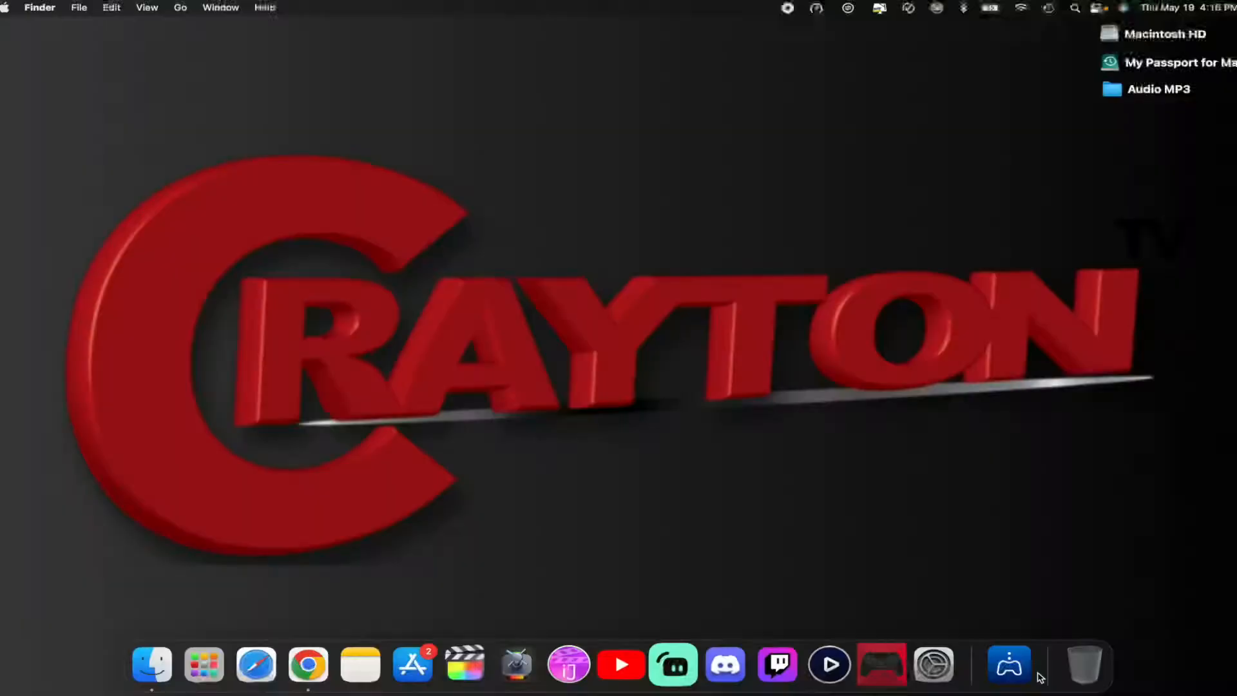
View the Mac's Sound output and input devices in System Preferences
click(934, 665)
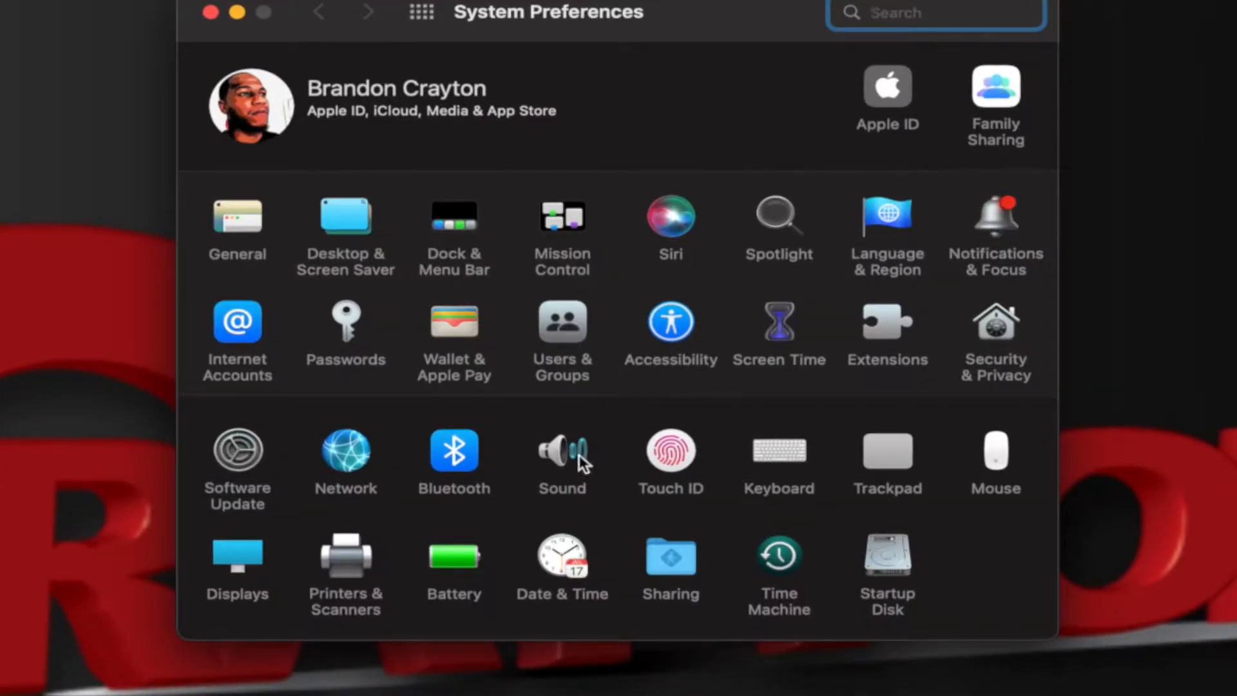
click(561, 451)
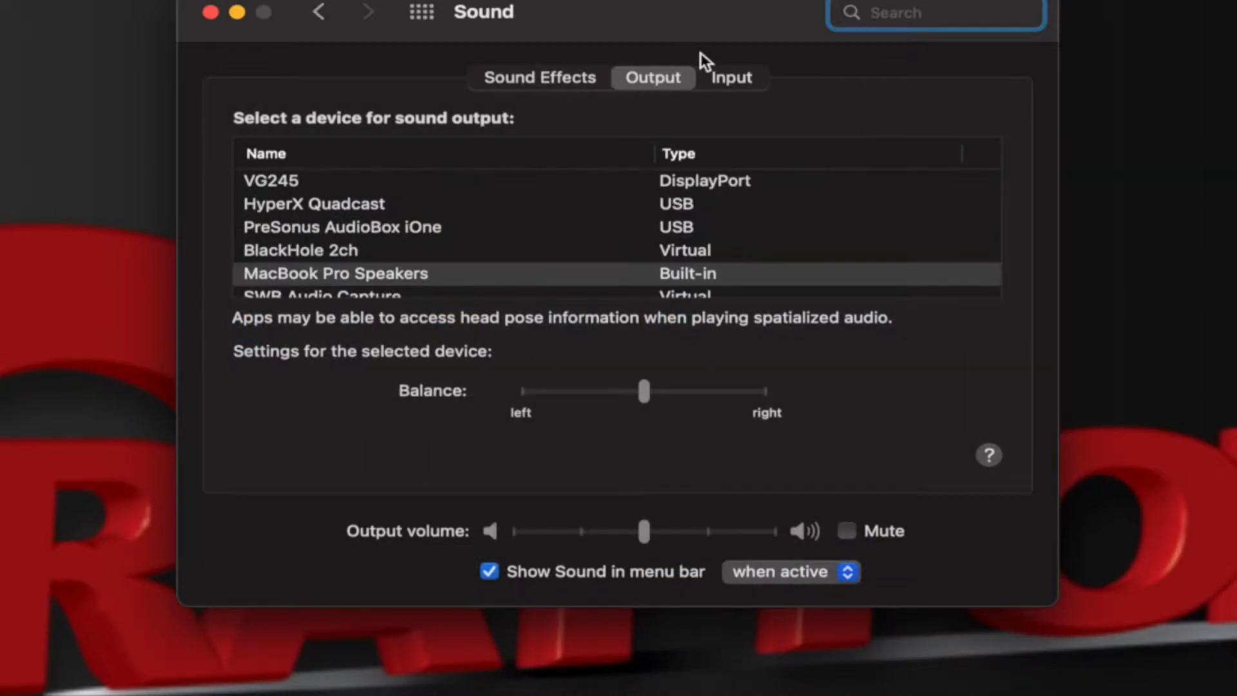
click(731, 78)
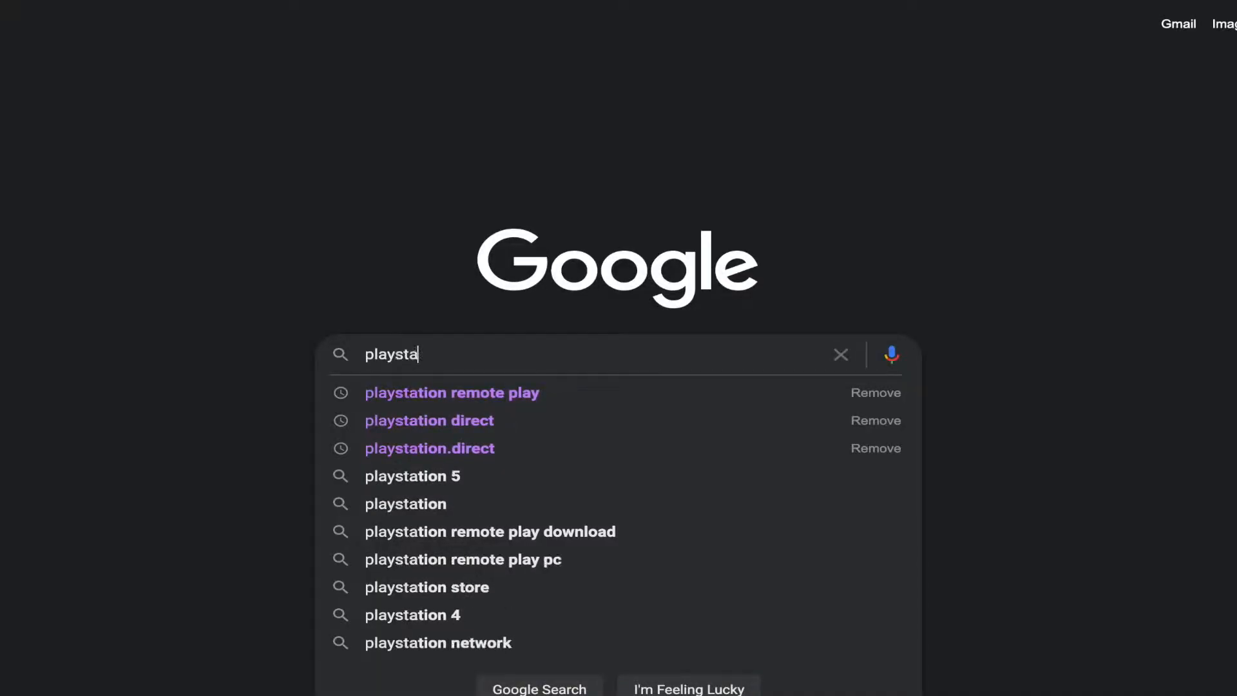
Open PlayStation's PS Remote Play page from Google and scroll to its download options
click(453, 393)
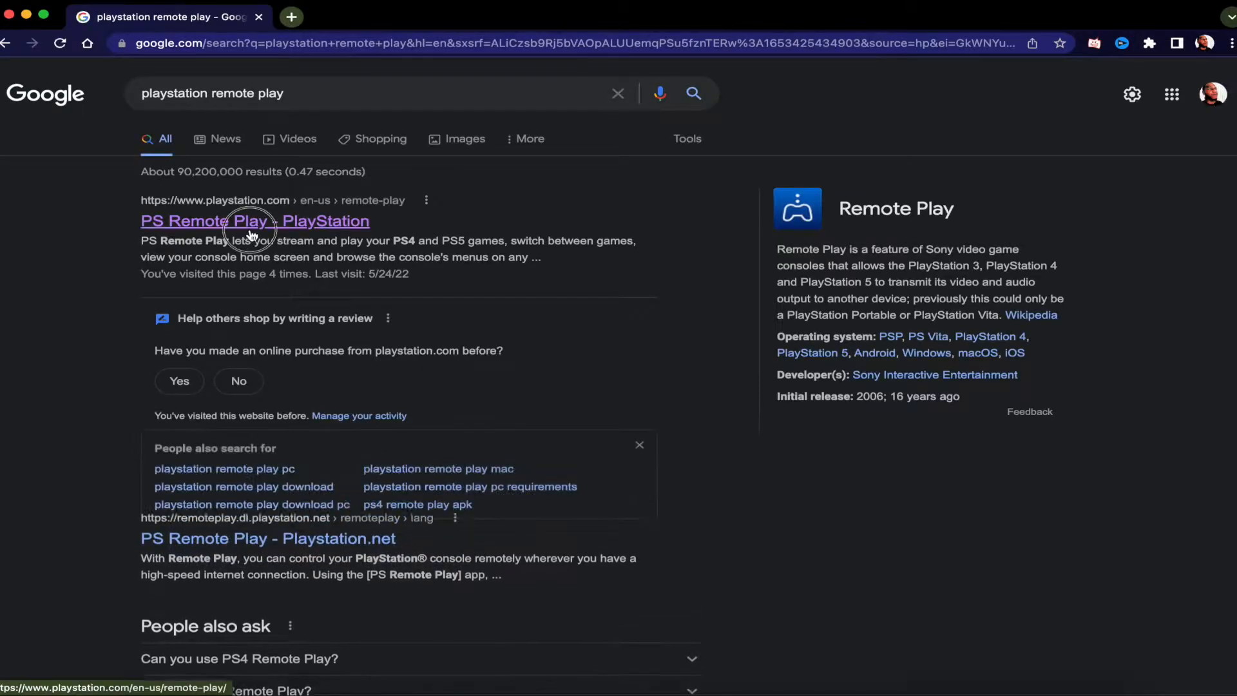
click(254, 221)
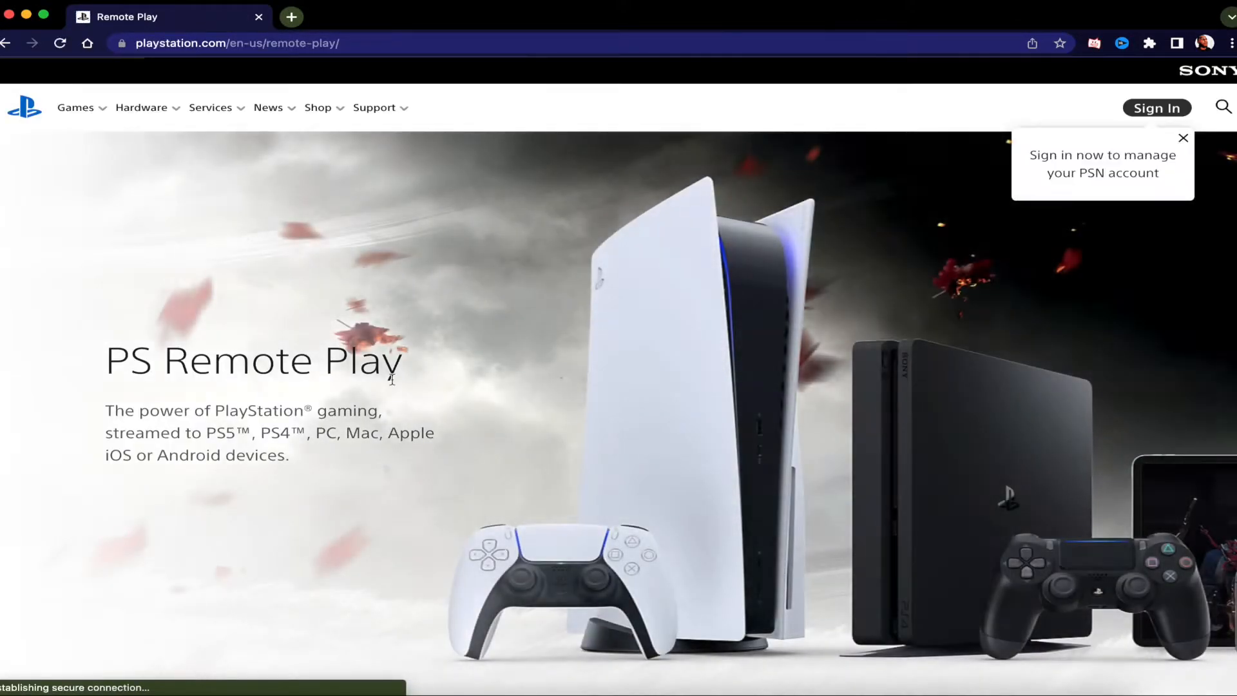
scroll(down, 3)
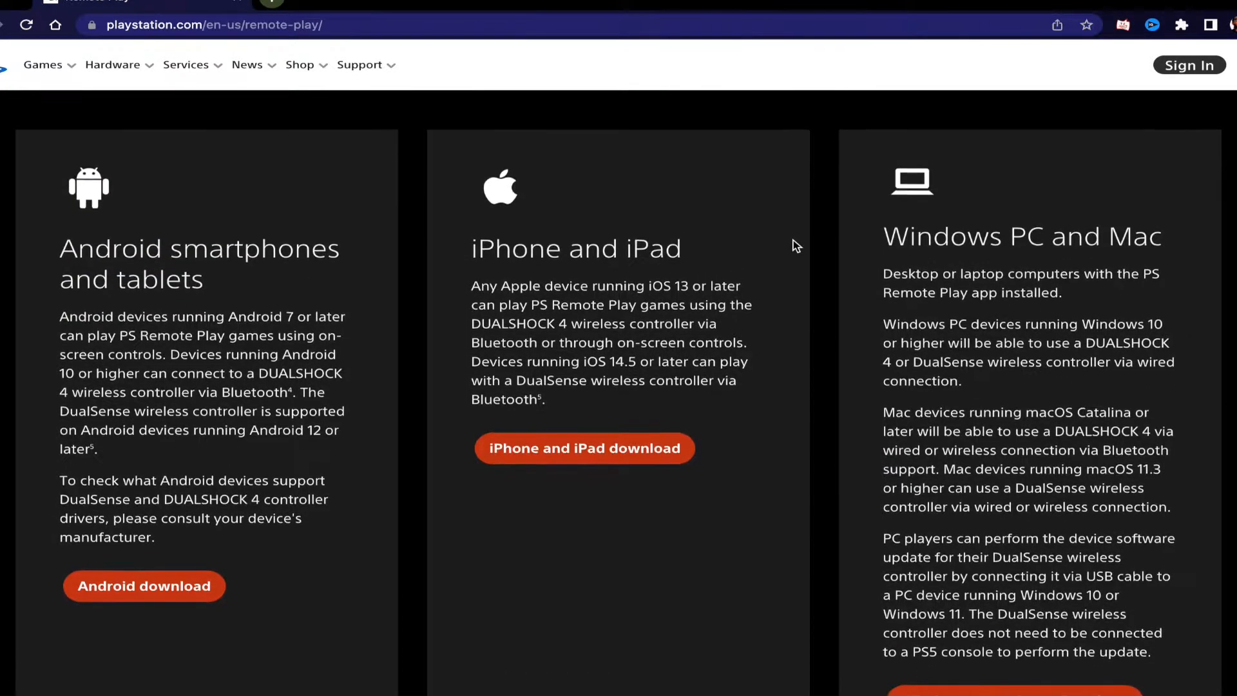
scroll(down, 3)
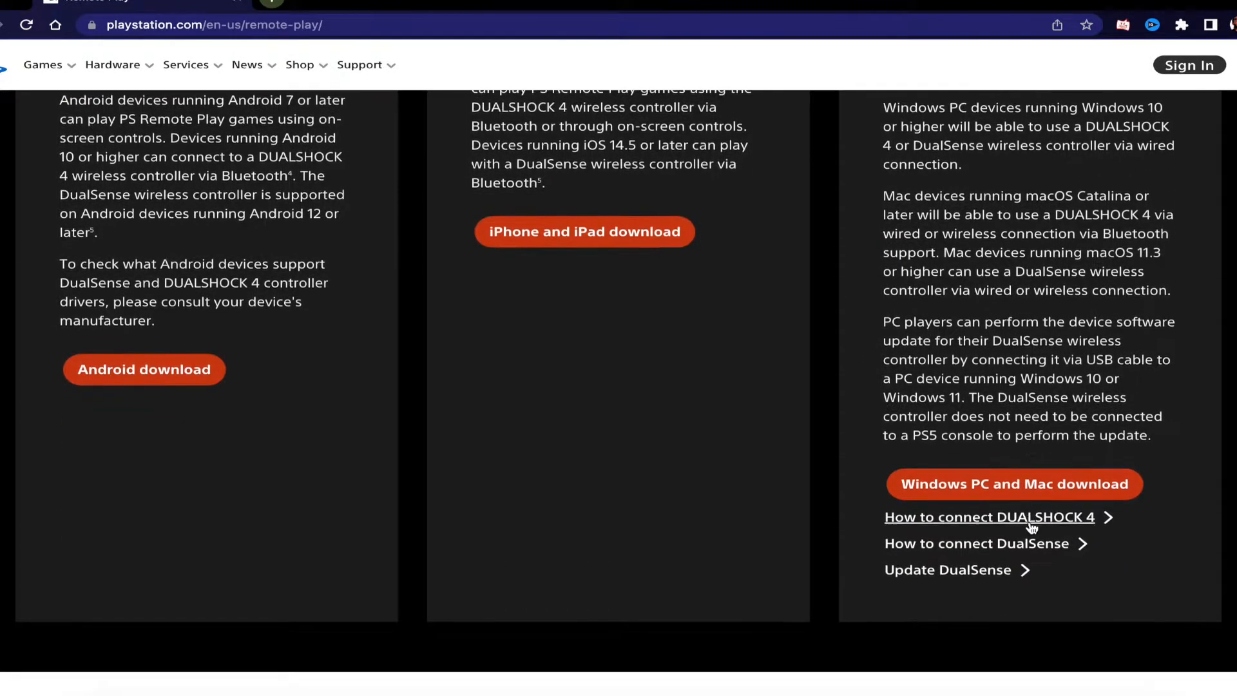
mouse_move(1066, 486)
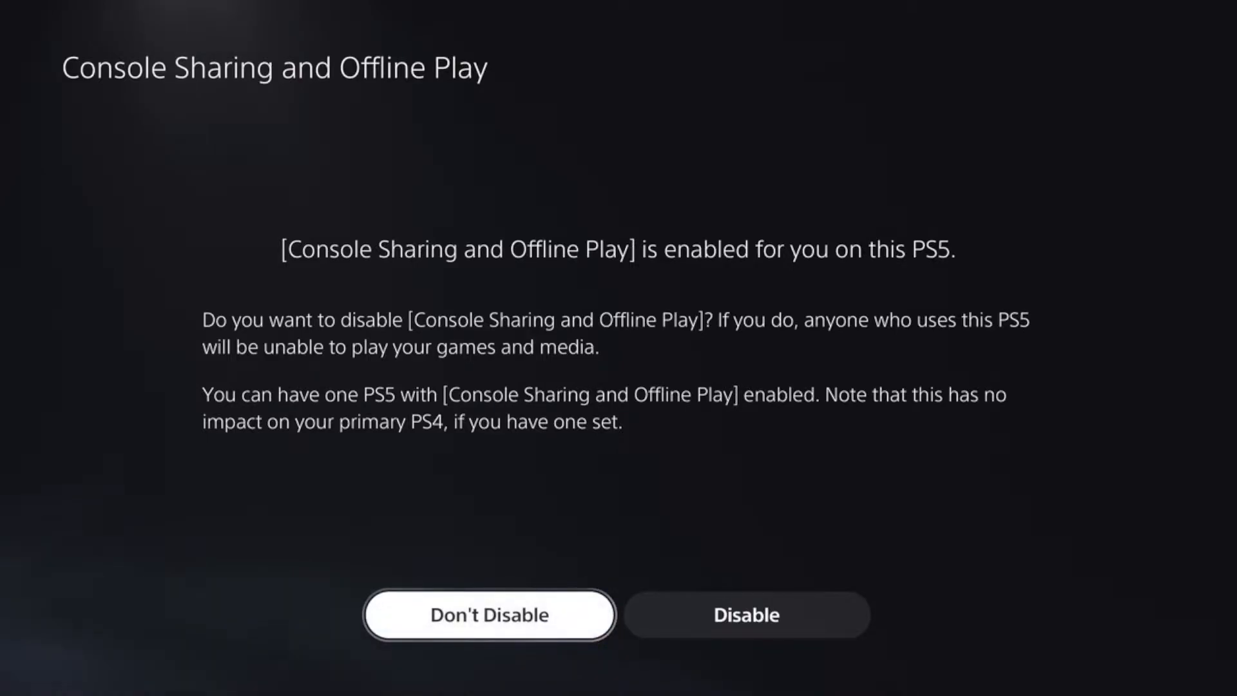
Keep Console Sharing and Offline Play enabled and view the PS5 System settings
click(488, 614)
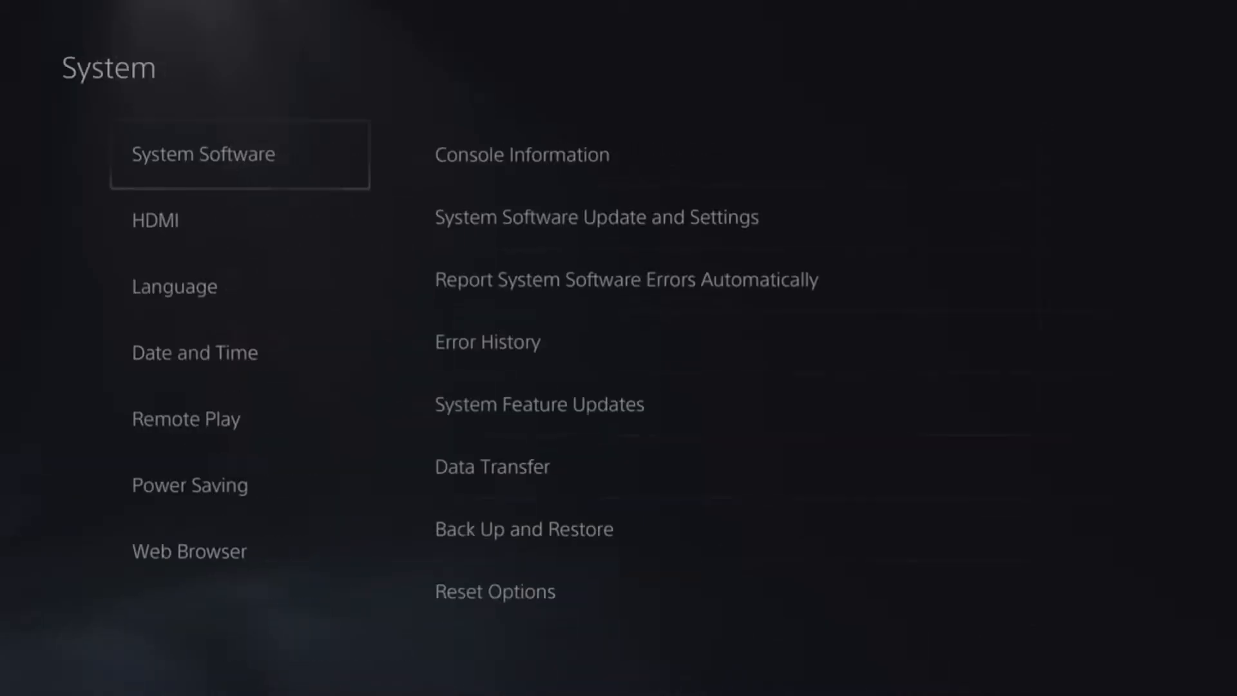
click(186, 418)
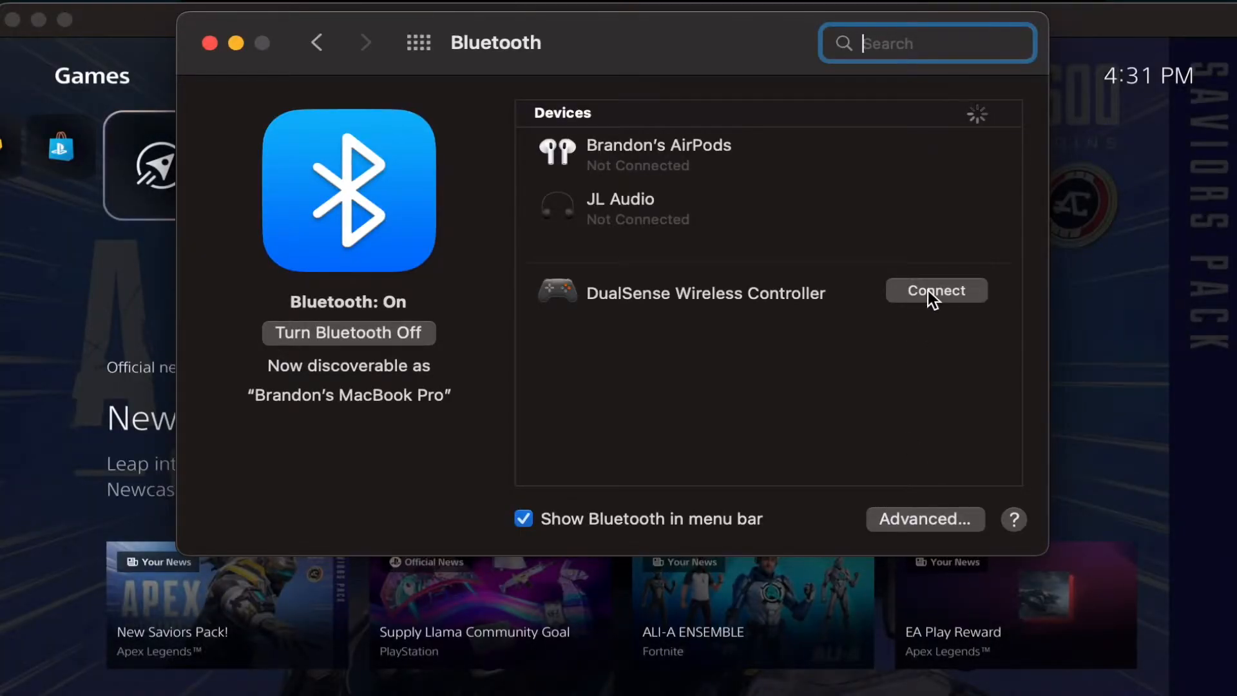
Connect the DualSense Wireless Controller to the Mac over Bluetooth
click(935, 290)
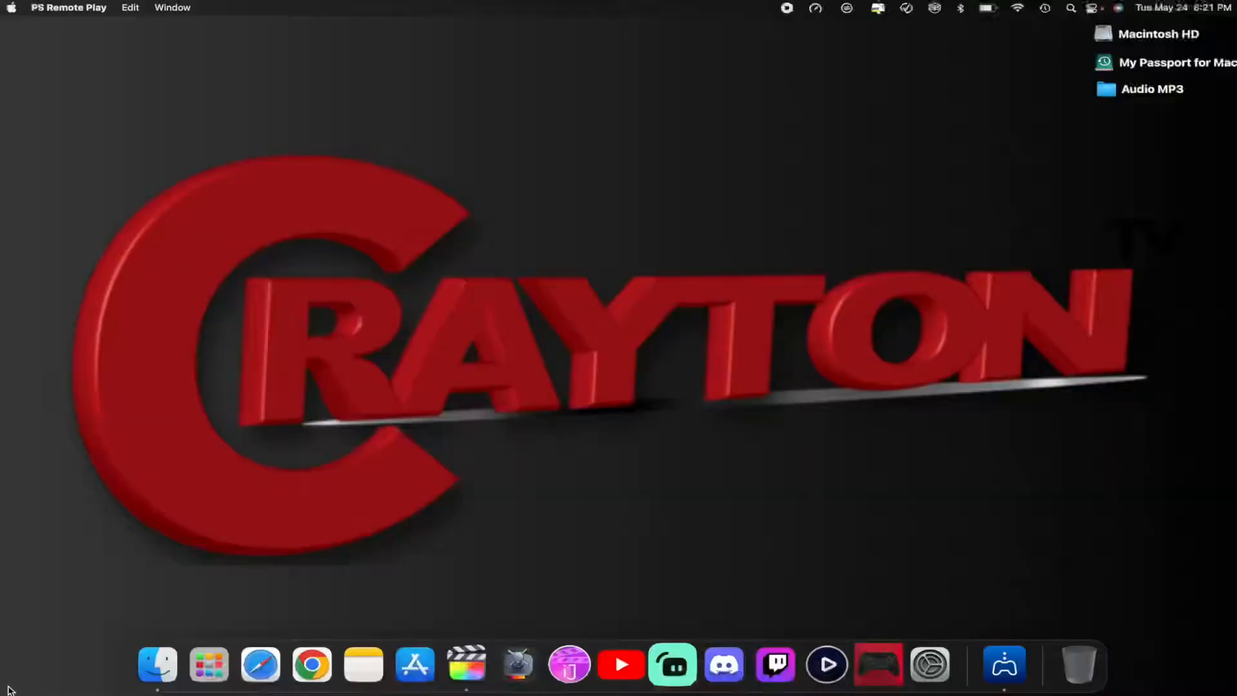
Launch Streamlabs Desktop from the Dock
click(672, 665)
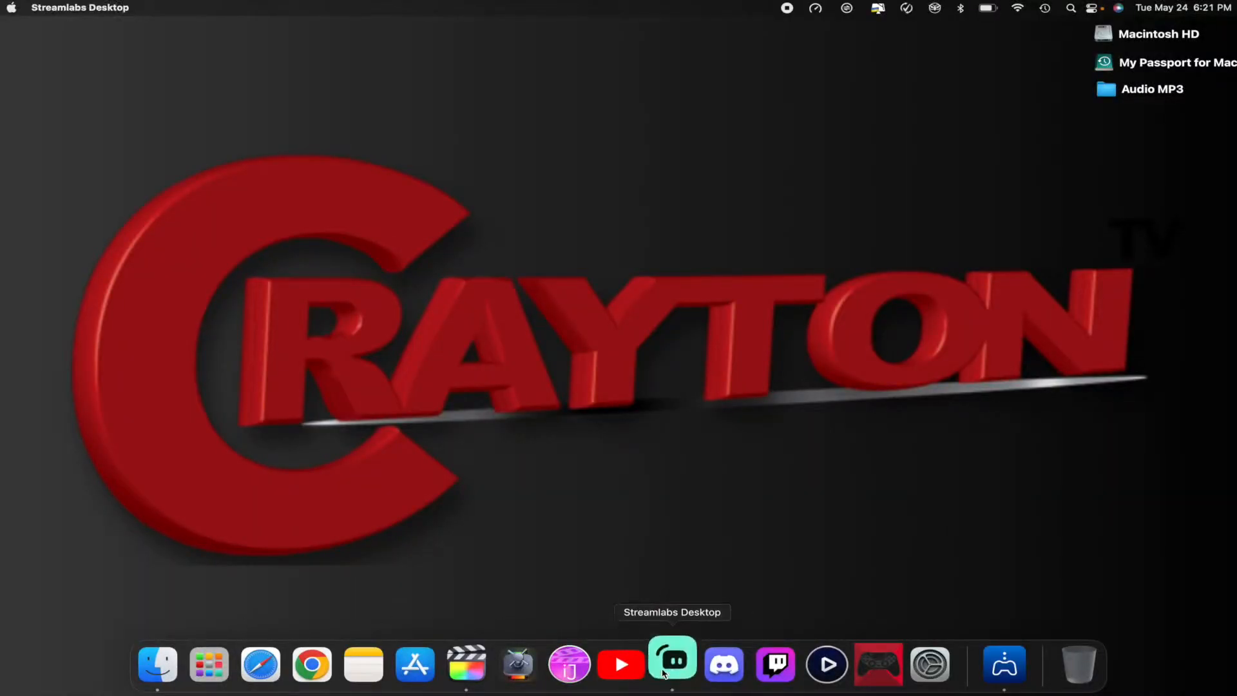
click(672, 665)
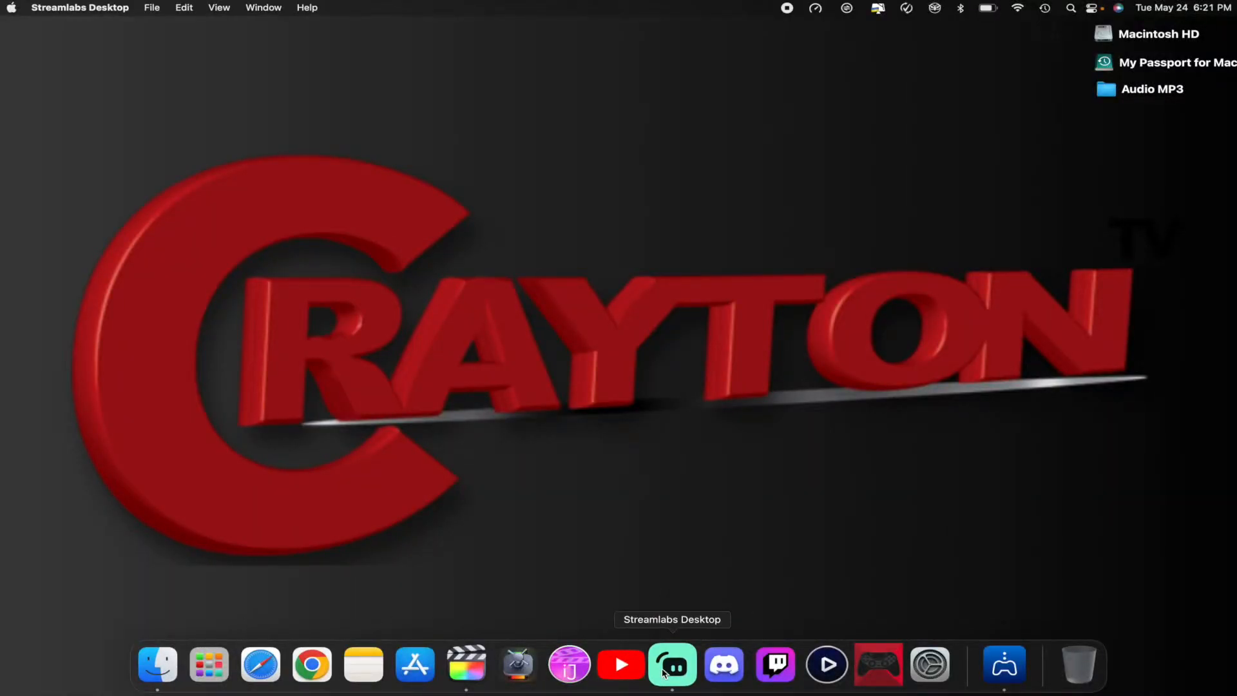
click(672, 665)
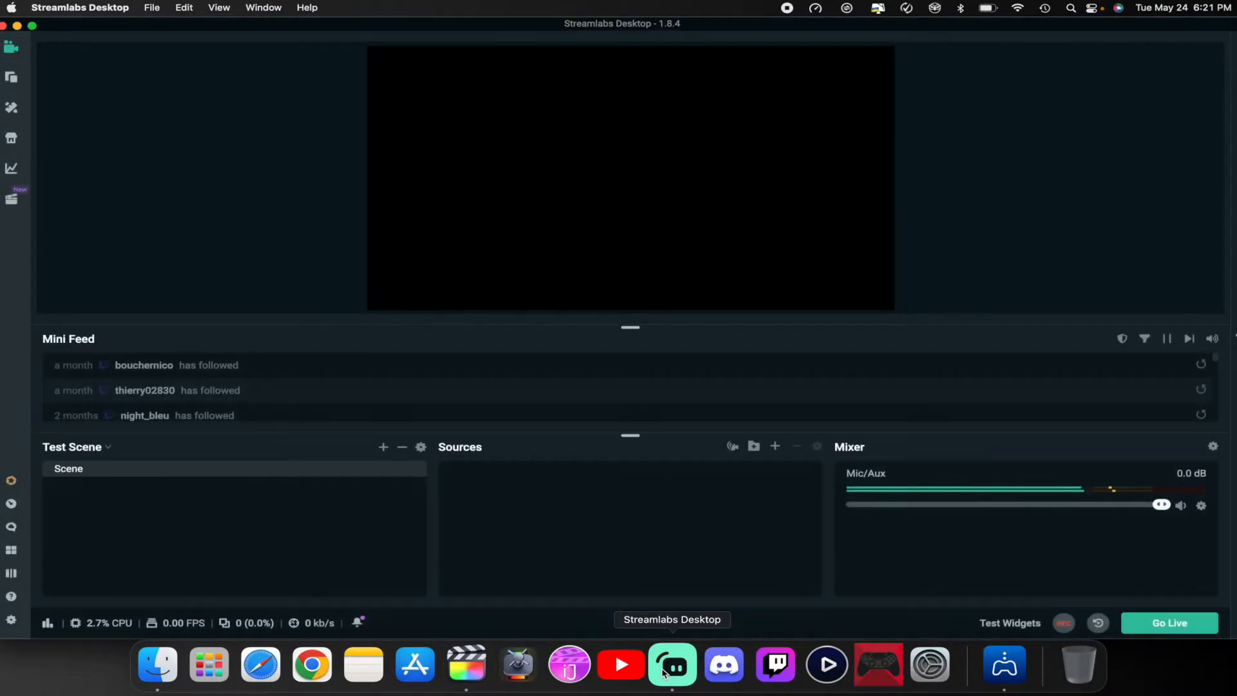
mouse_move(706, 458)
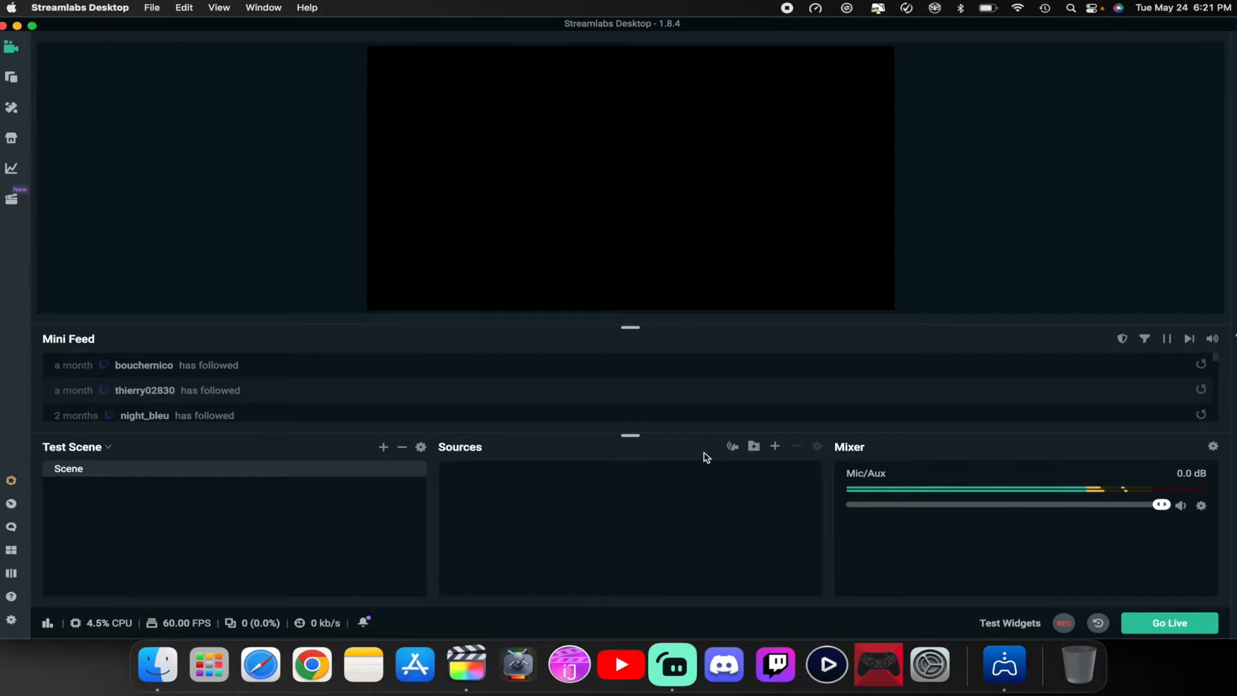
mouse_move(753, 446)
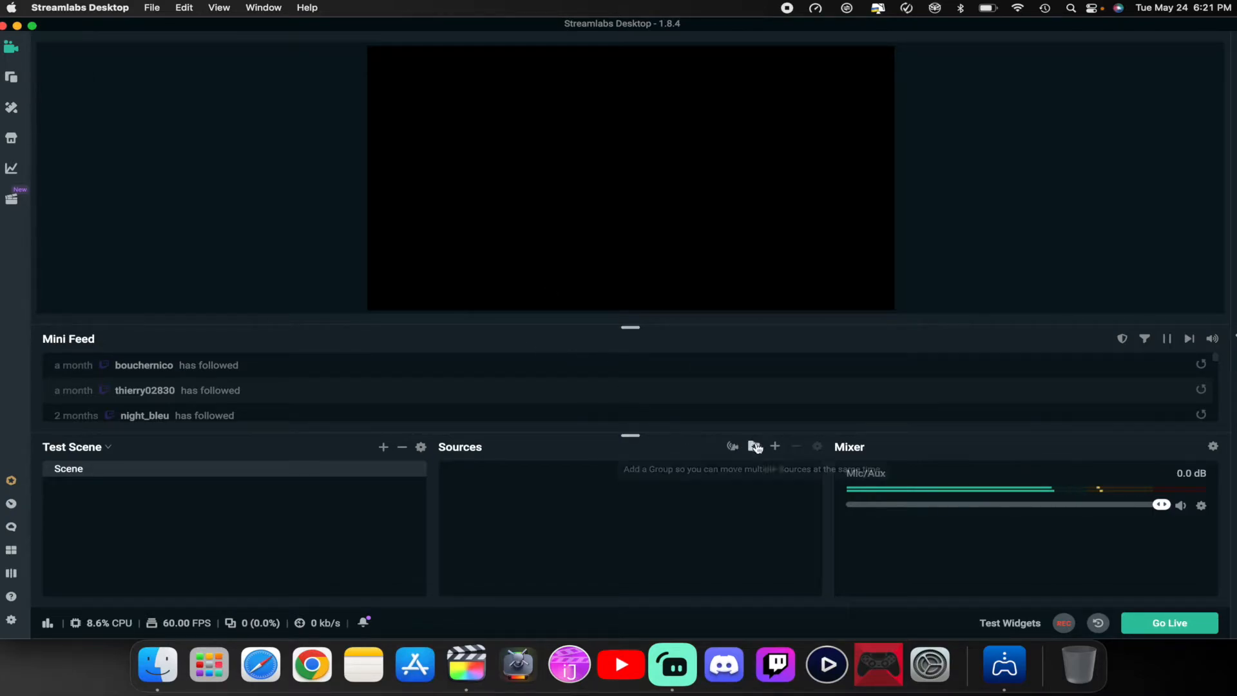
Add a Video Capture Device source to the scene and name it 'PS'
click(775, 447)
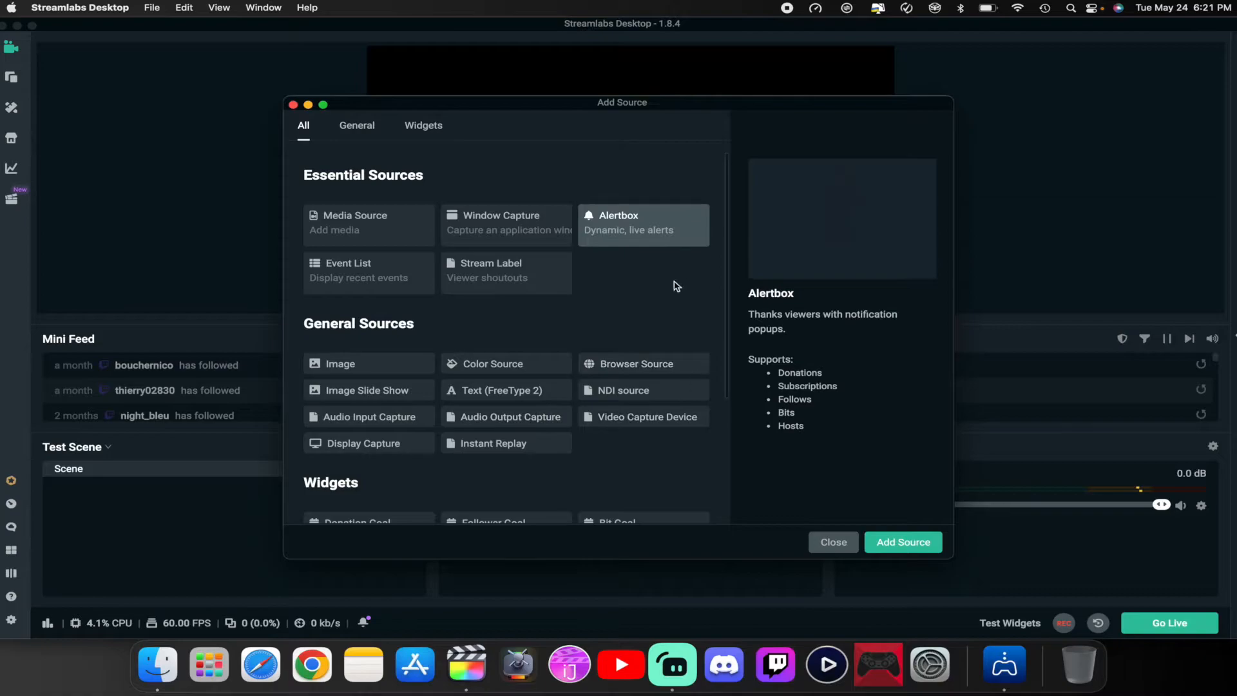
click(646, 416)
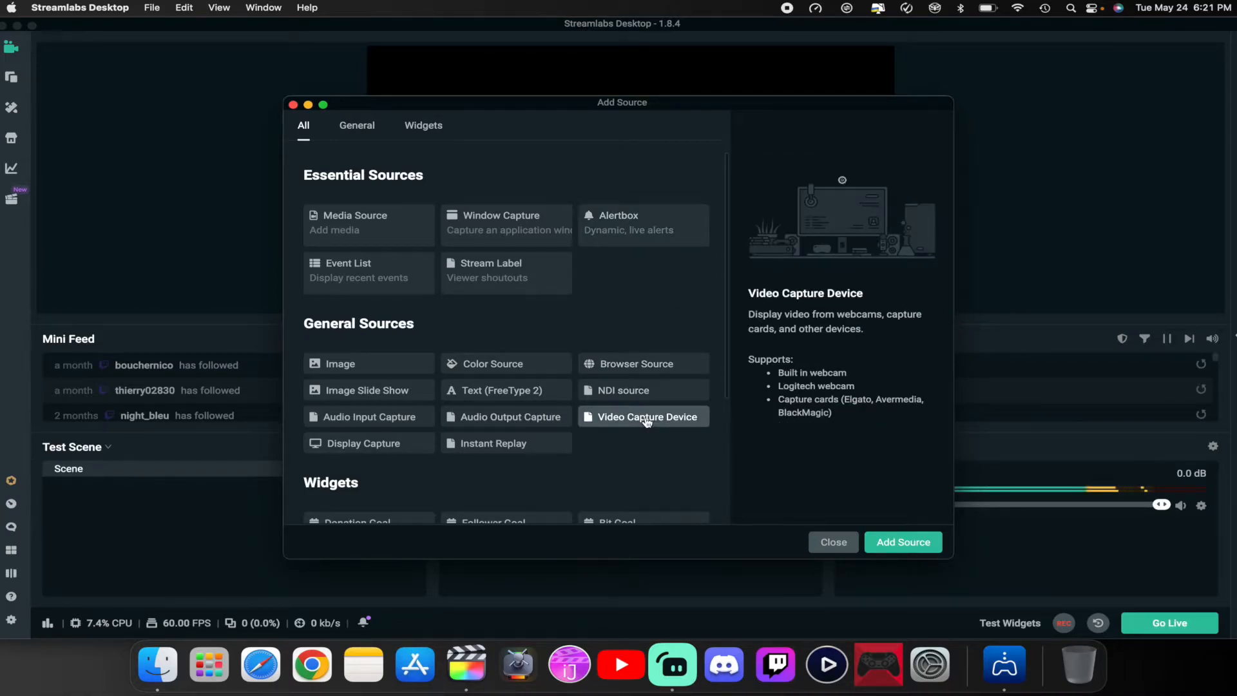
click(902, 542)
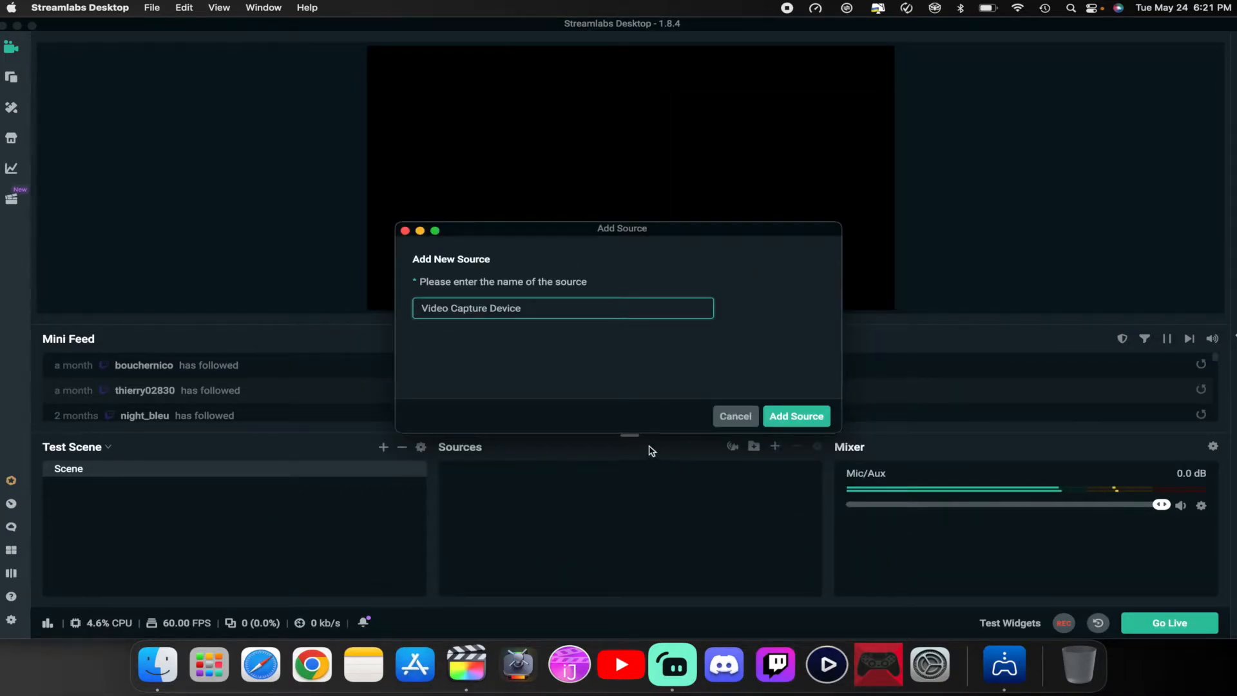
triple_click(563, 308)
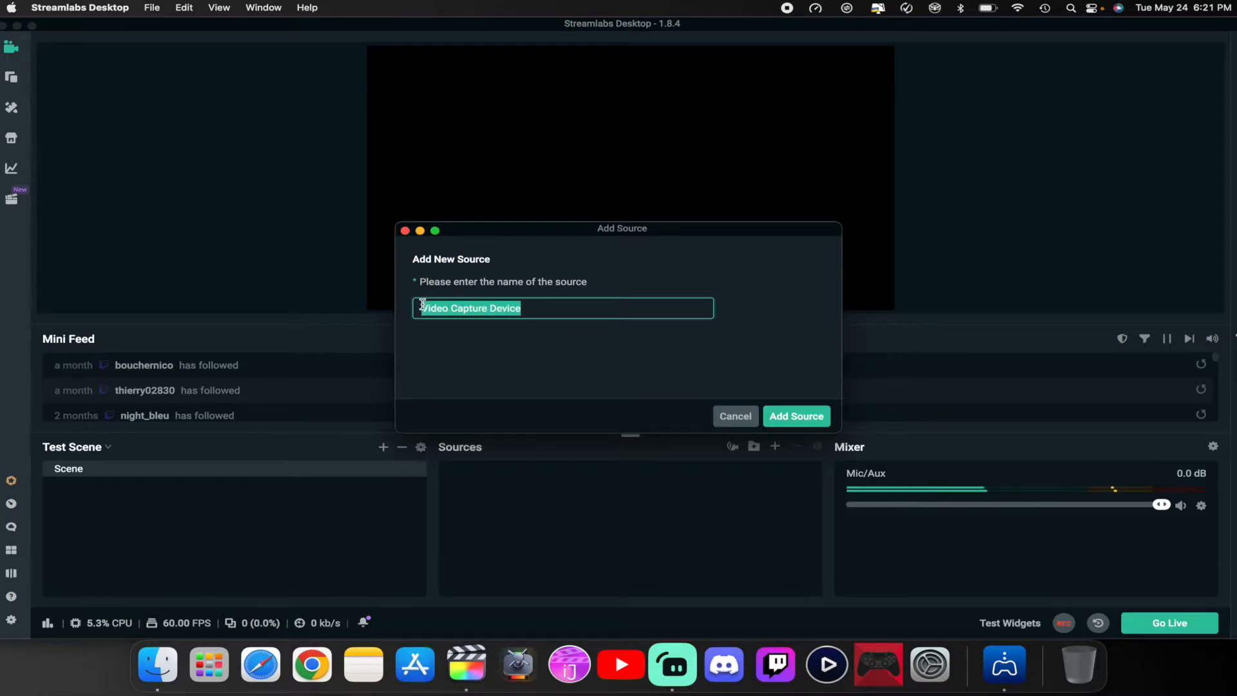
text(PS)
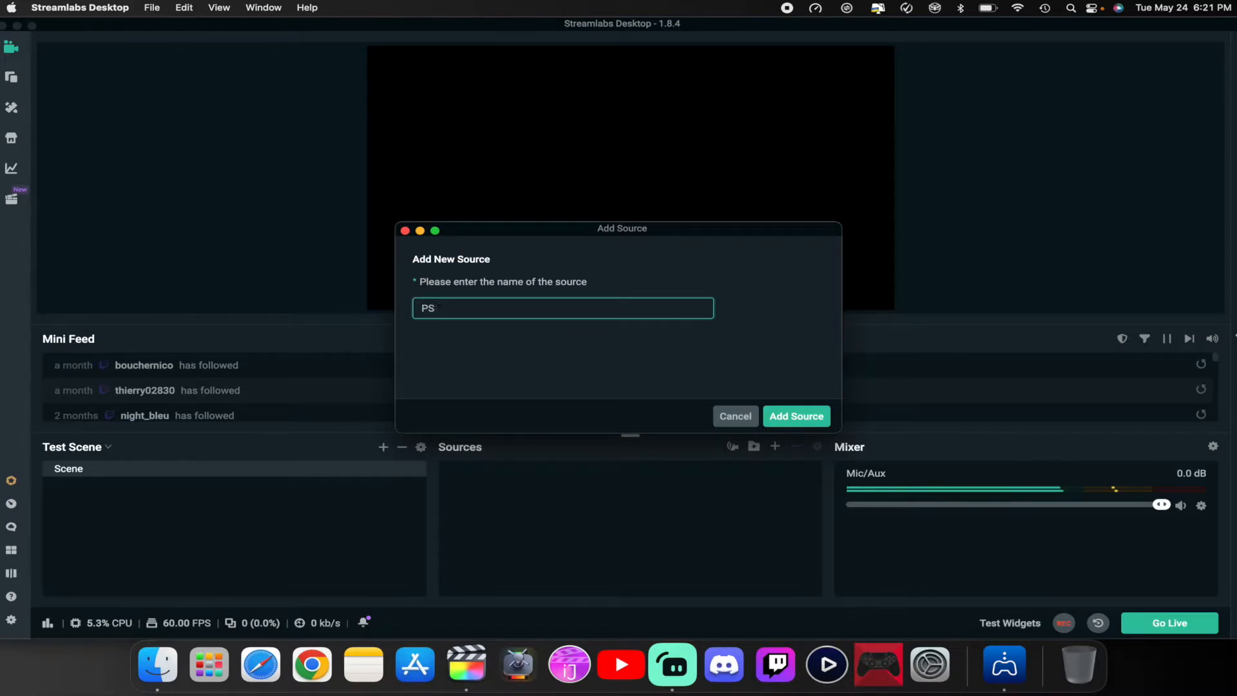
Create the PS source using Game Capture HD60 S+ with the 1280x720 preset
click(796, 415)
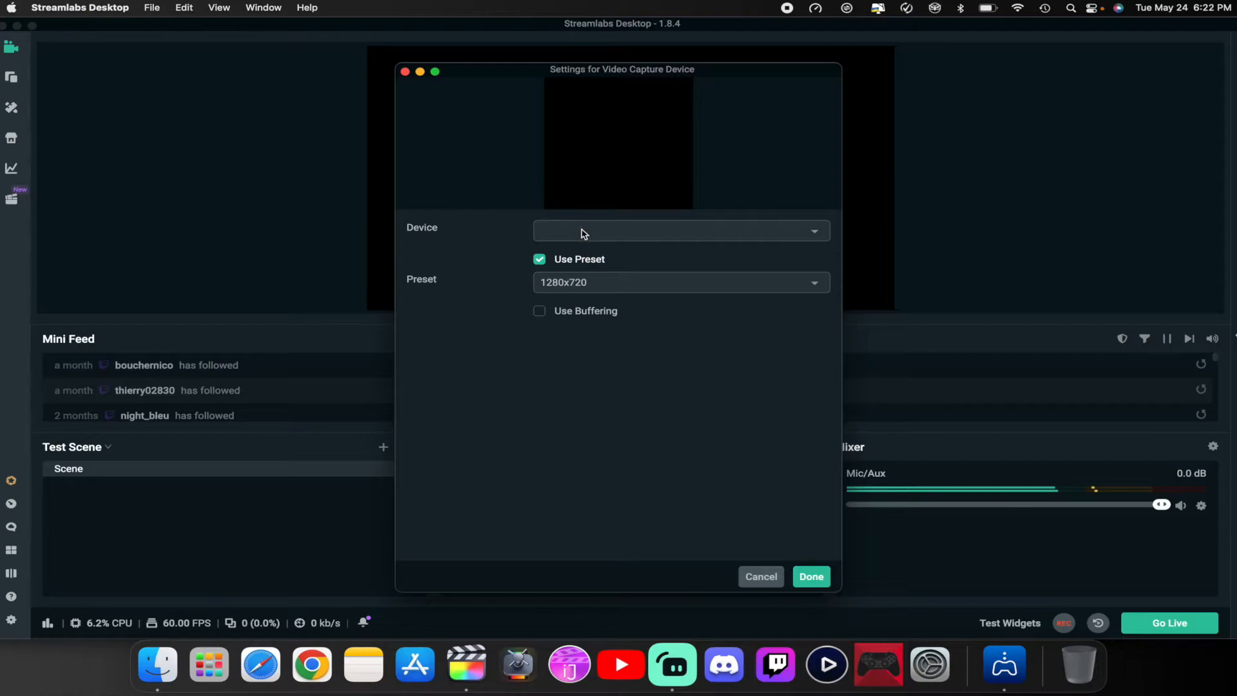
click(679, 231)
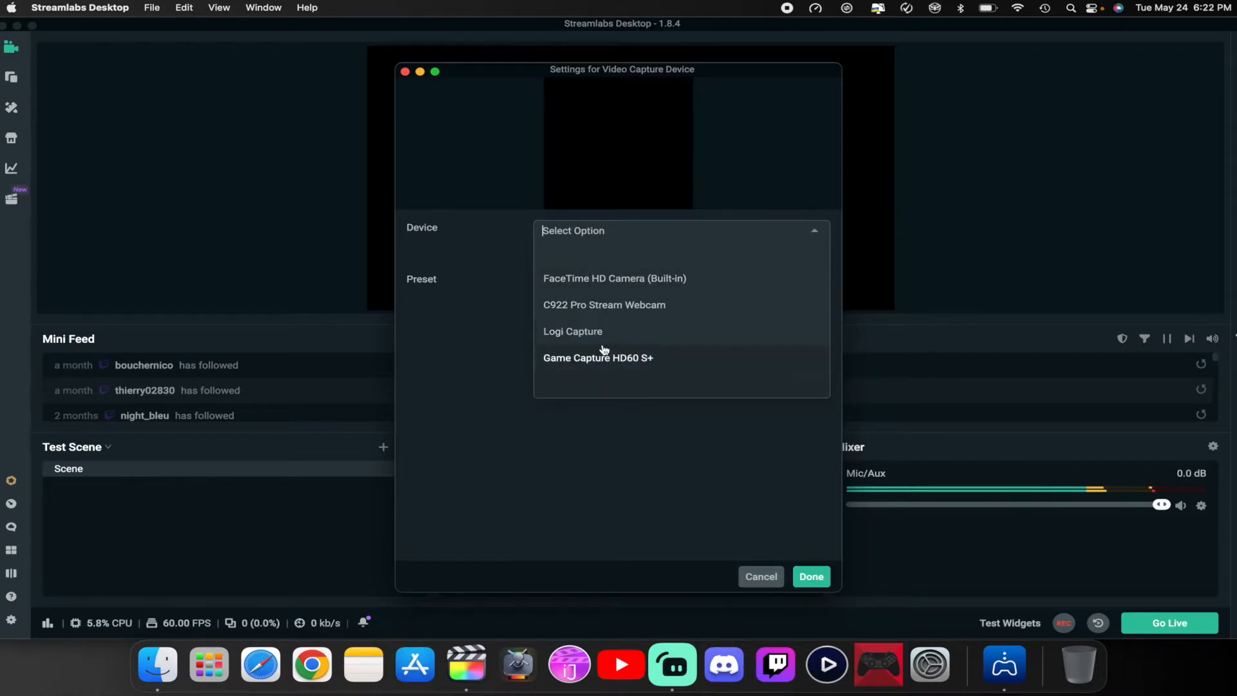
click(597, 358)
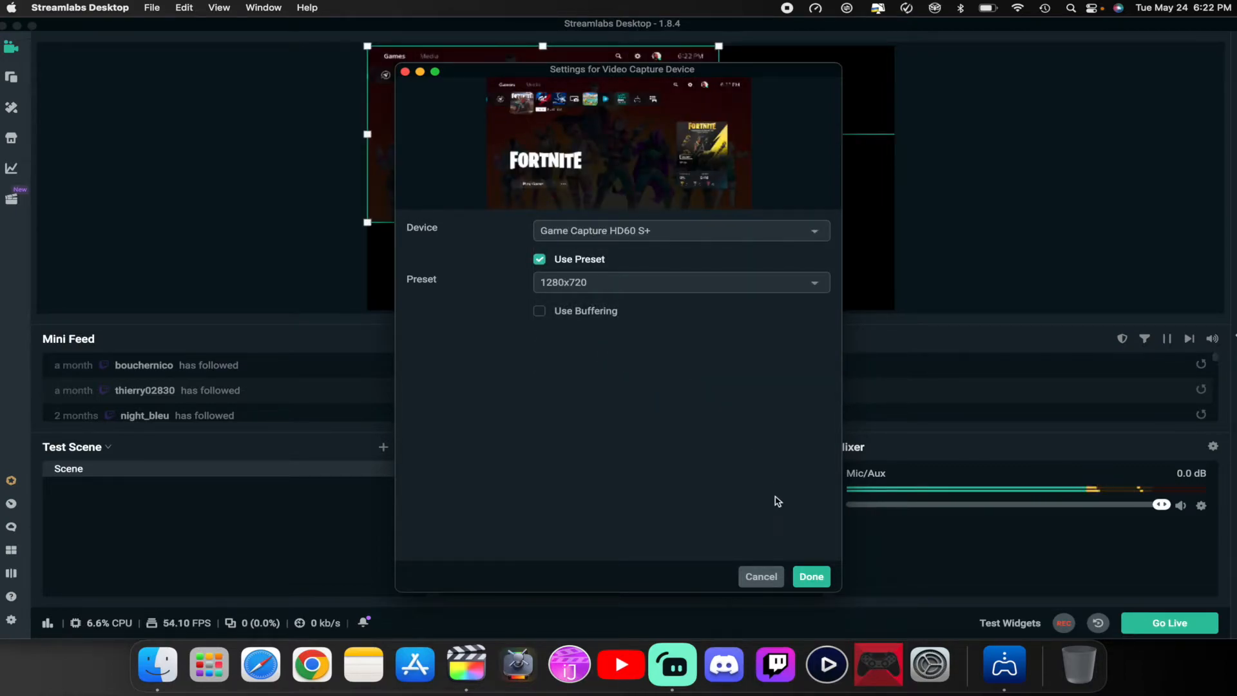
click(810, 576)
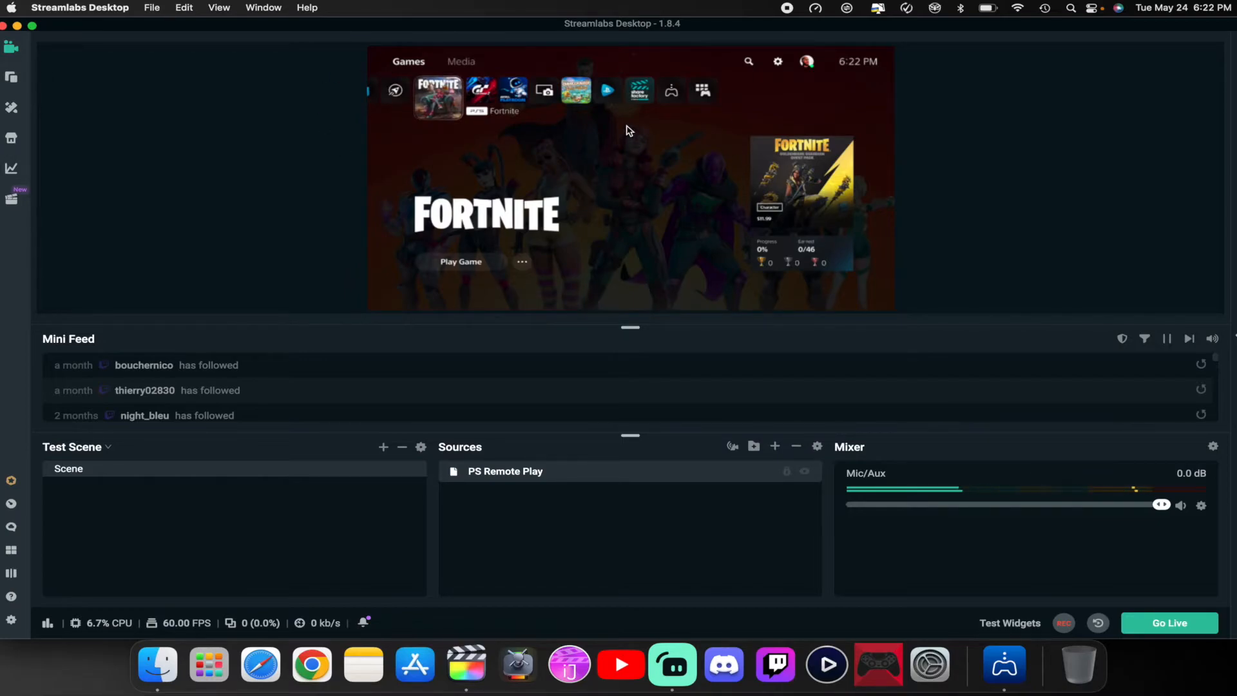
mouse_move(561, 400)
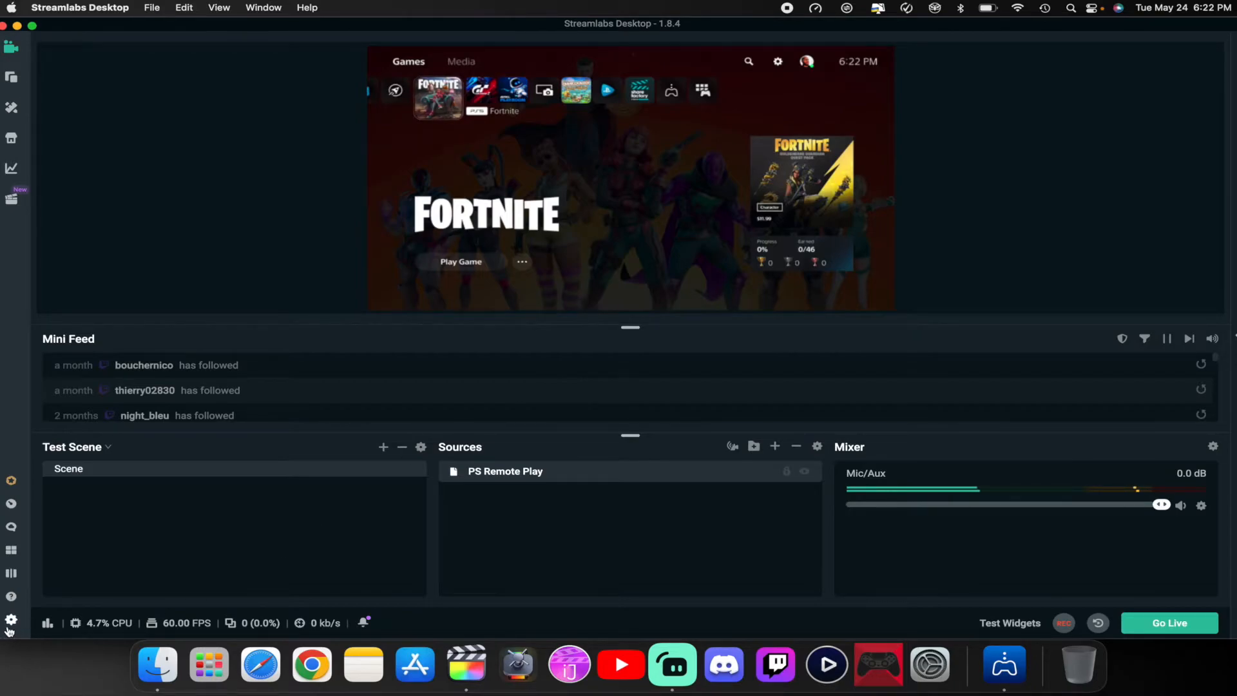
Set Mic/Auxiliary Device 1 to HyperX Quadcast in Streamlabs audio settings
click(11, 620)
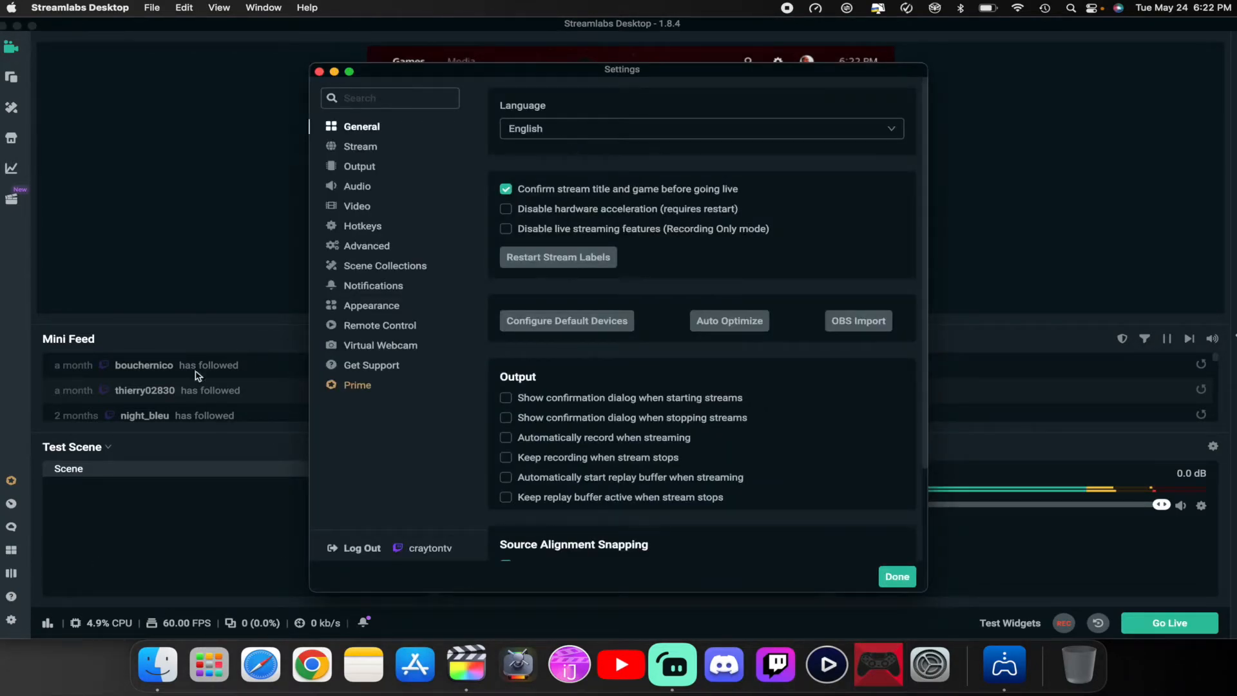
click(357, 185)
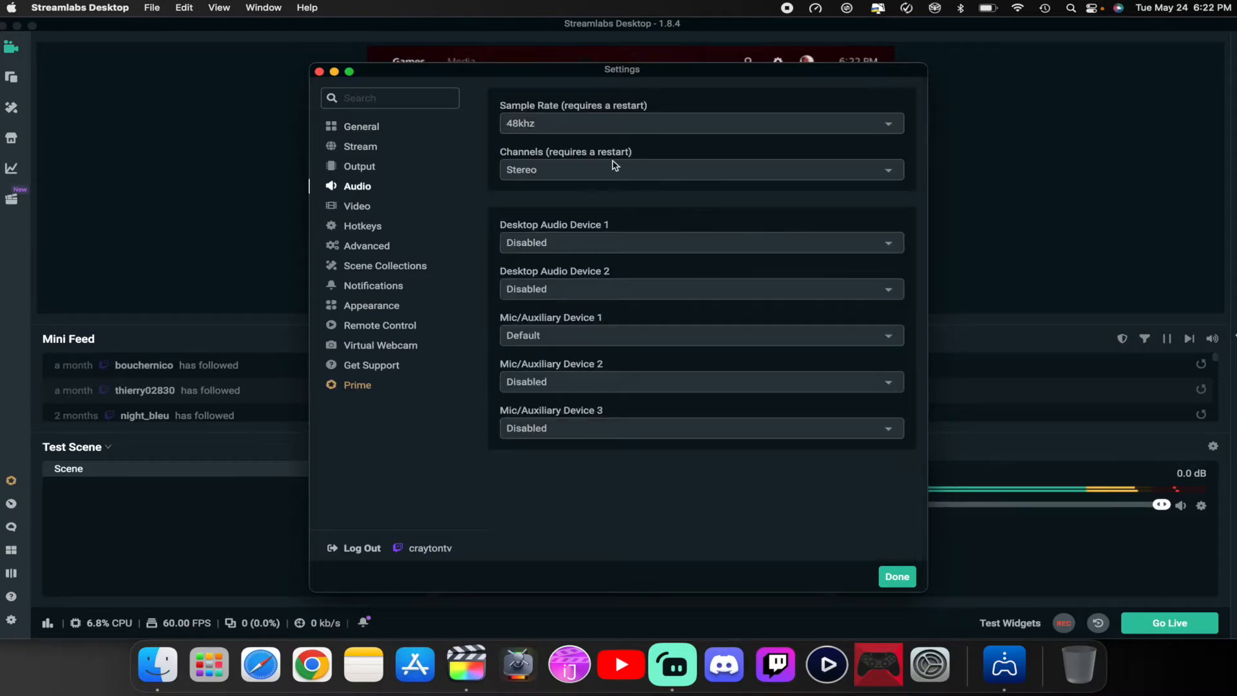
mouse_move(558, 335)
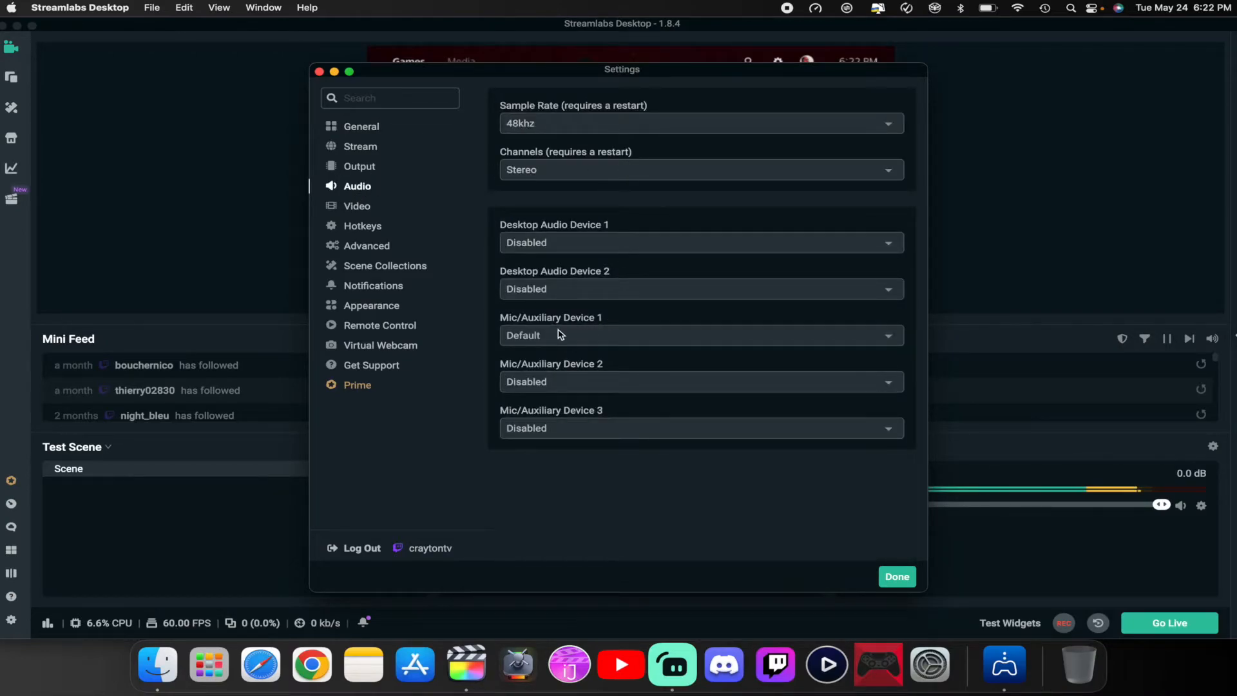
click(700, 335)
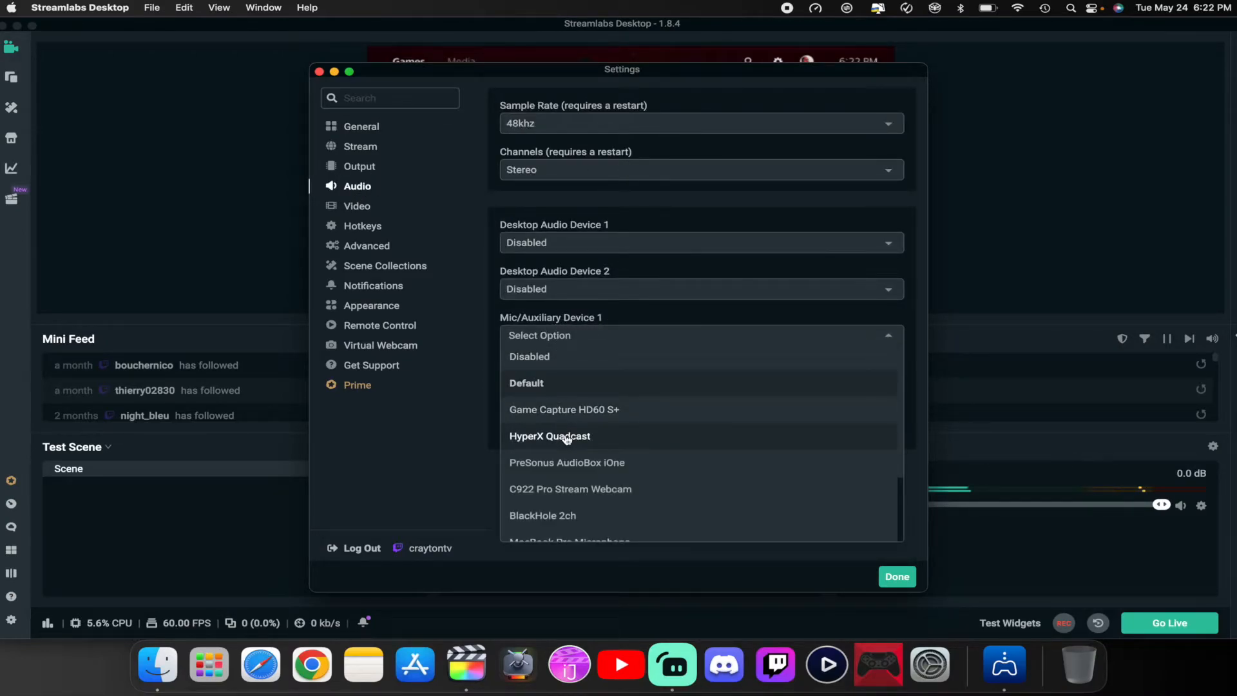
click(550, 436)
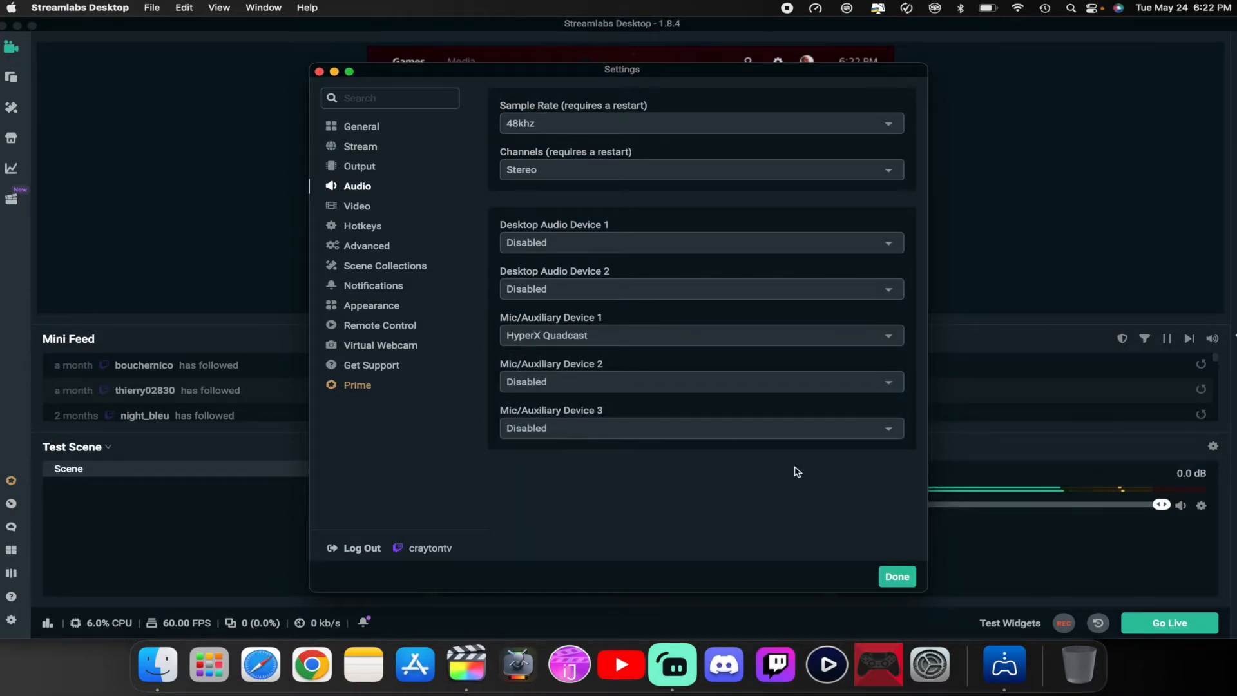
click(897, 576)
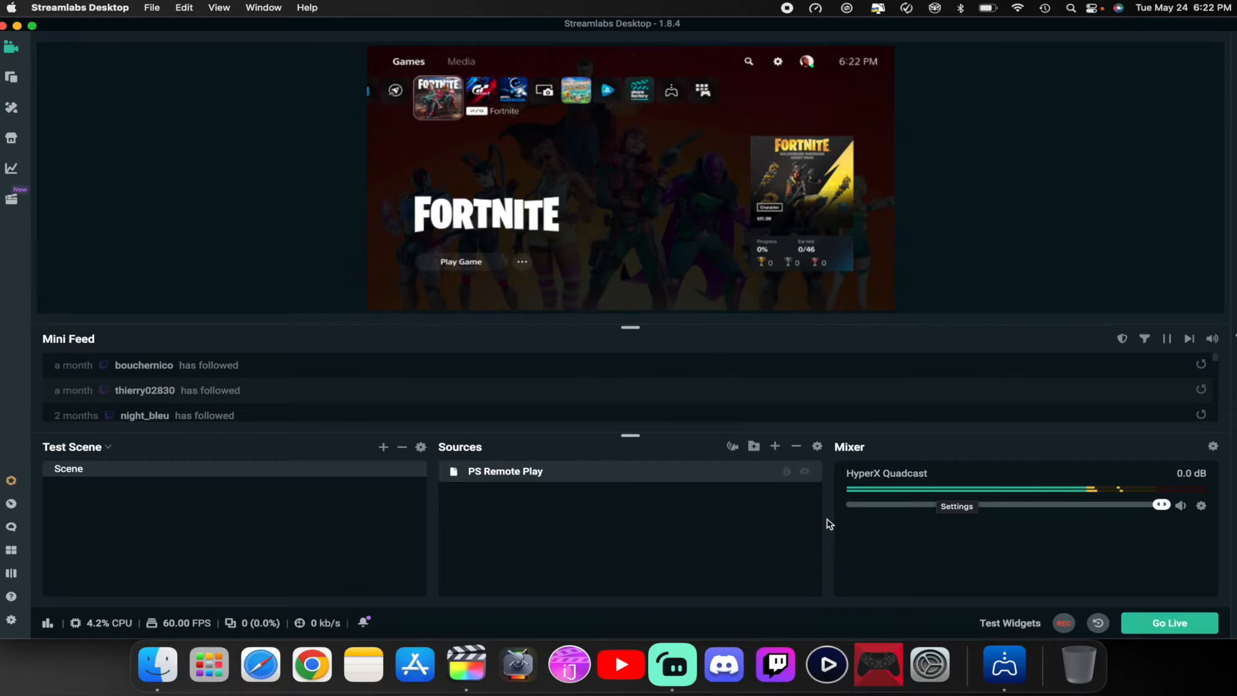
mouse_move(672, 485)
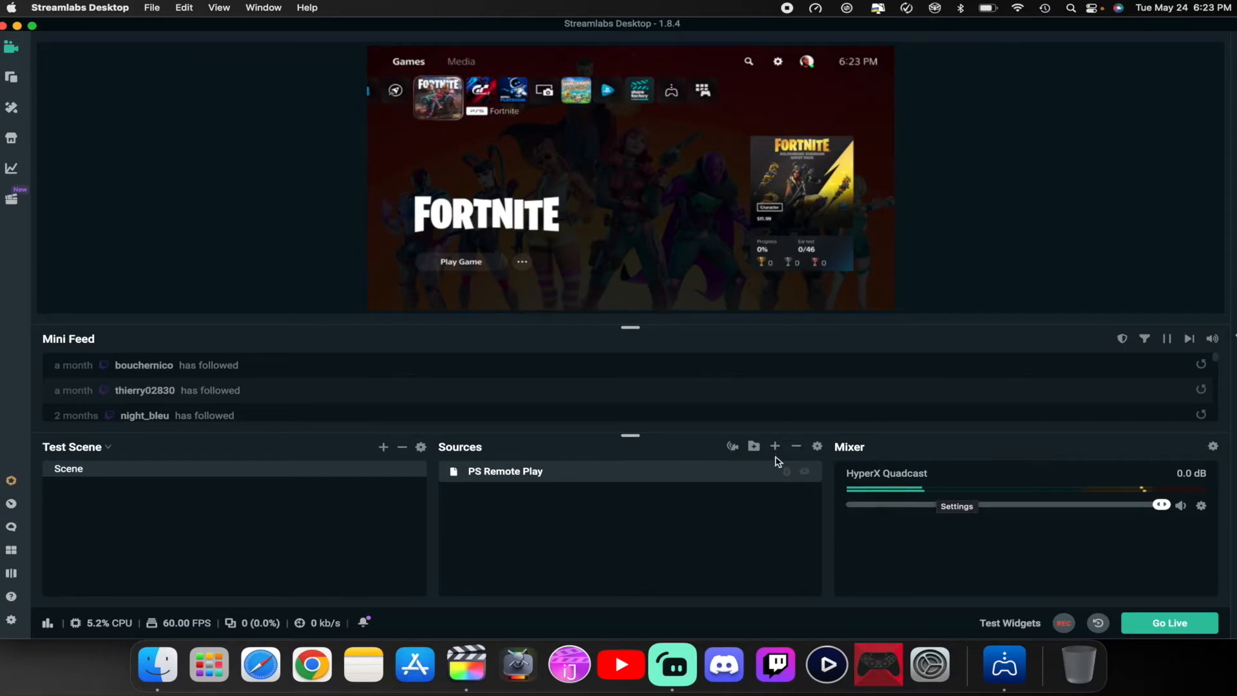
mouse_move(775, 447)
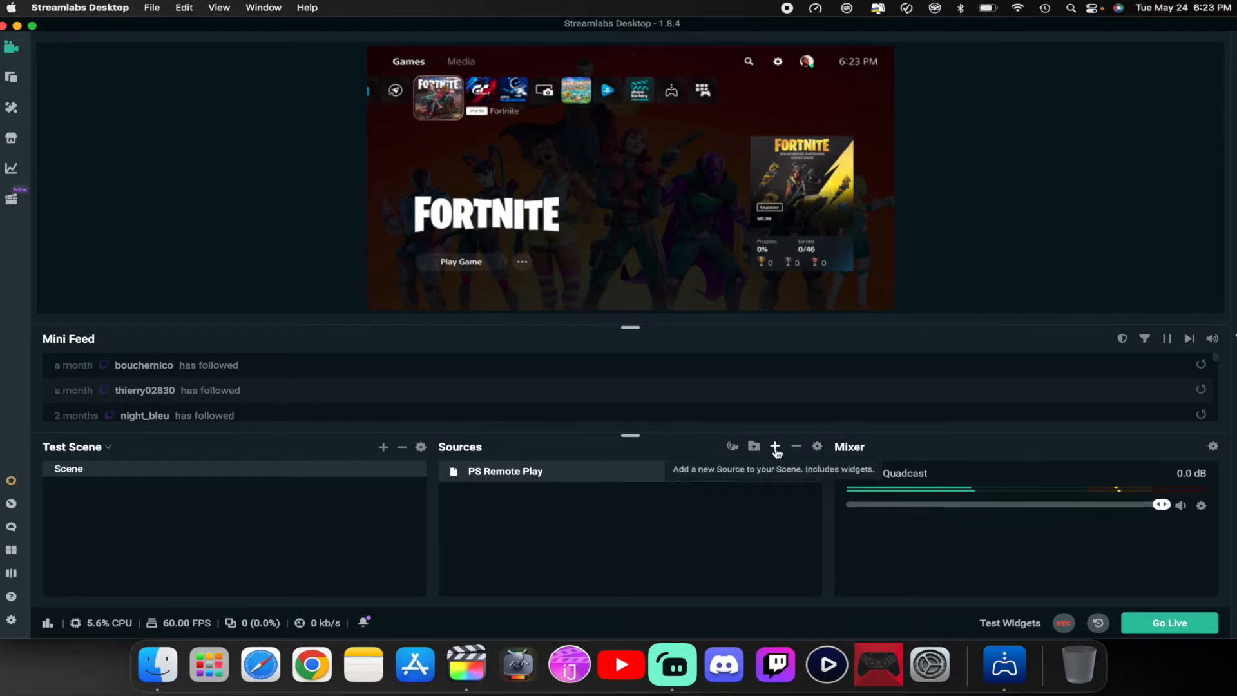
Add an Audio Input Capture source named 'PS Remote Play Audio Input'
click(774, 447)
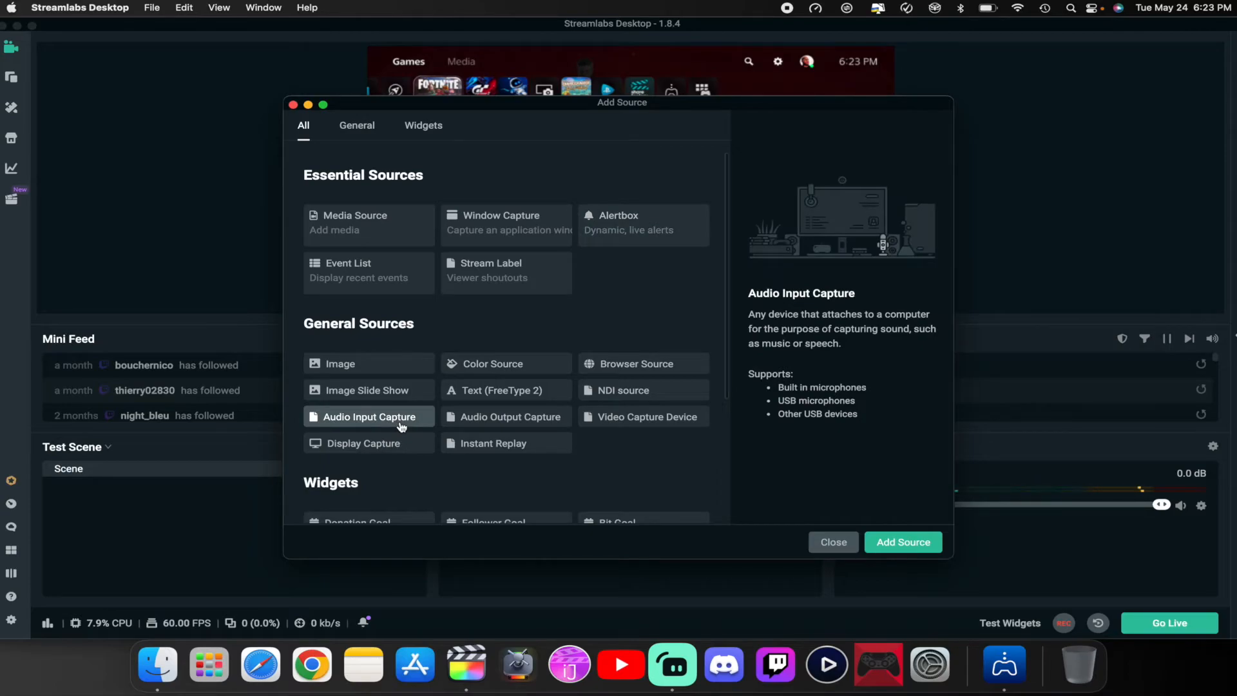
click(903, 542)
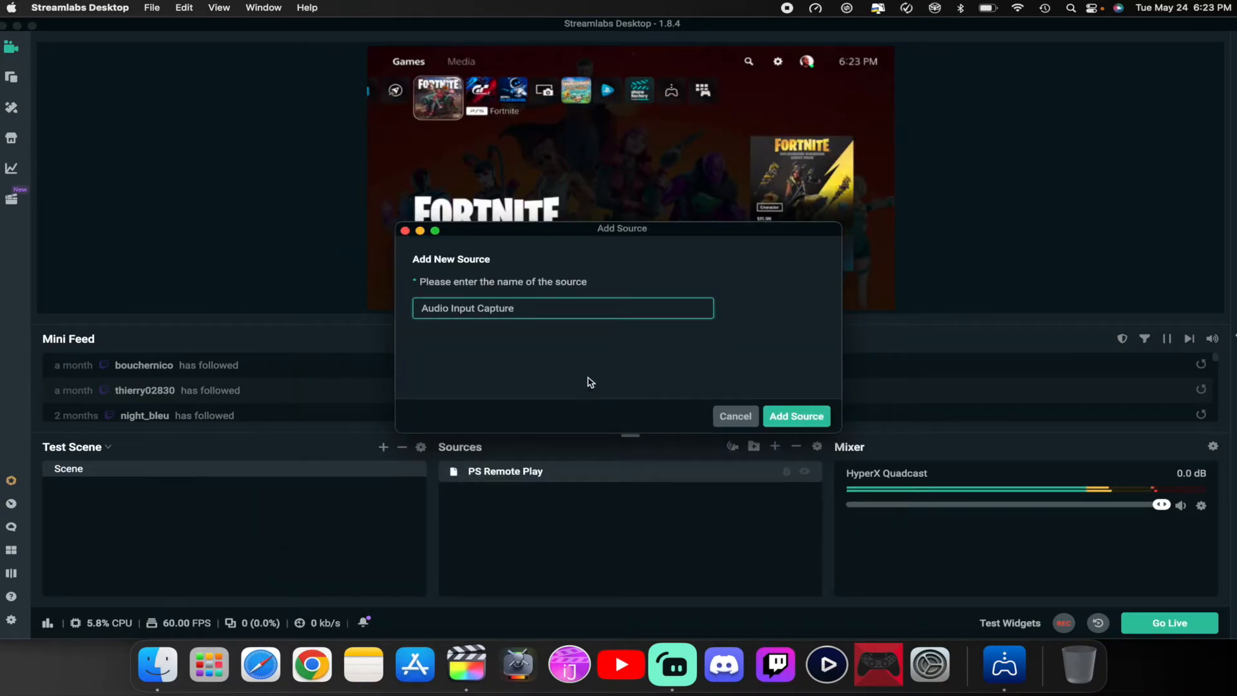
triple_click(562, 308)
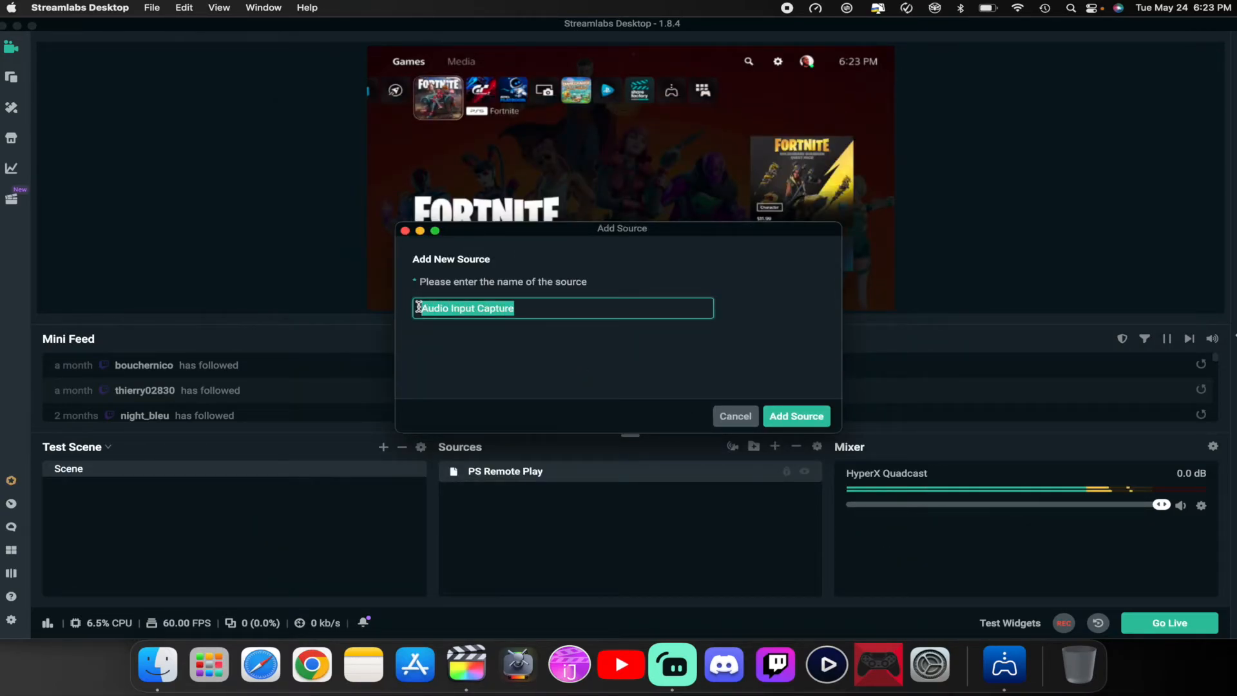
click(795, 416)
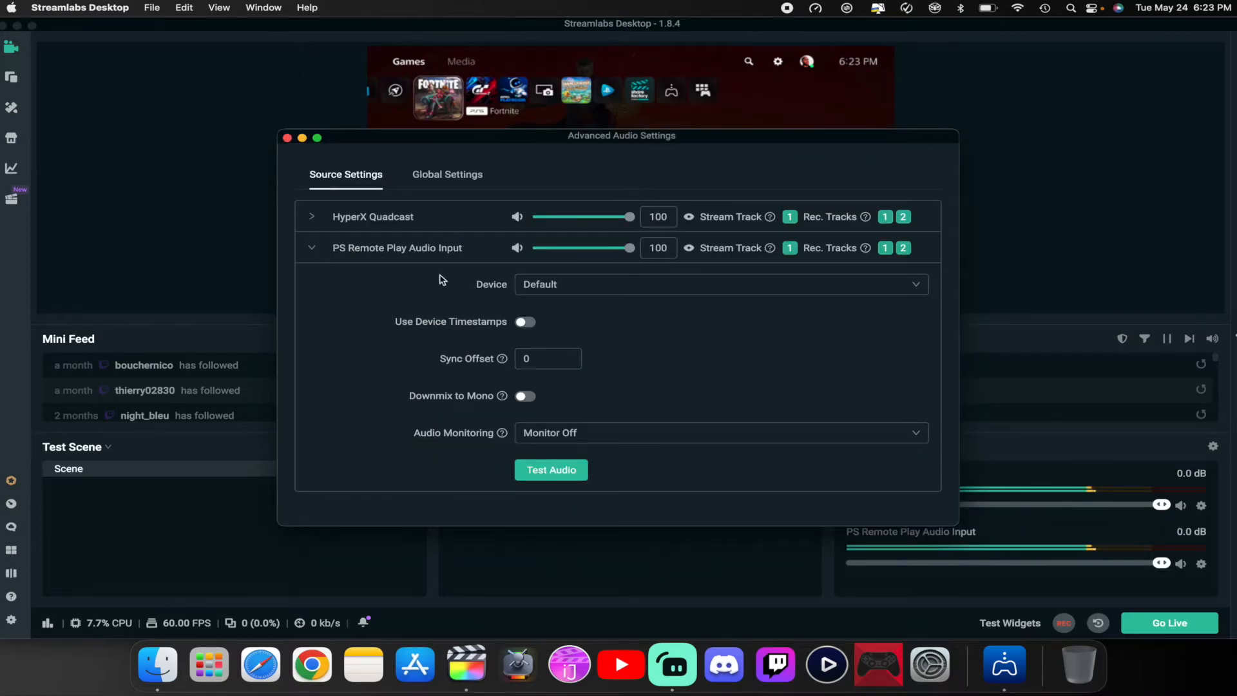
Set its device to Game Capture HD60 S+ with Monitor and Output monitoring
click(718, 284)
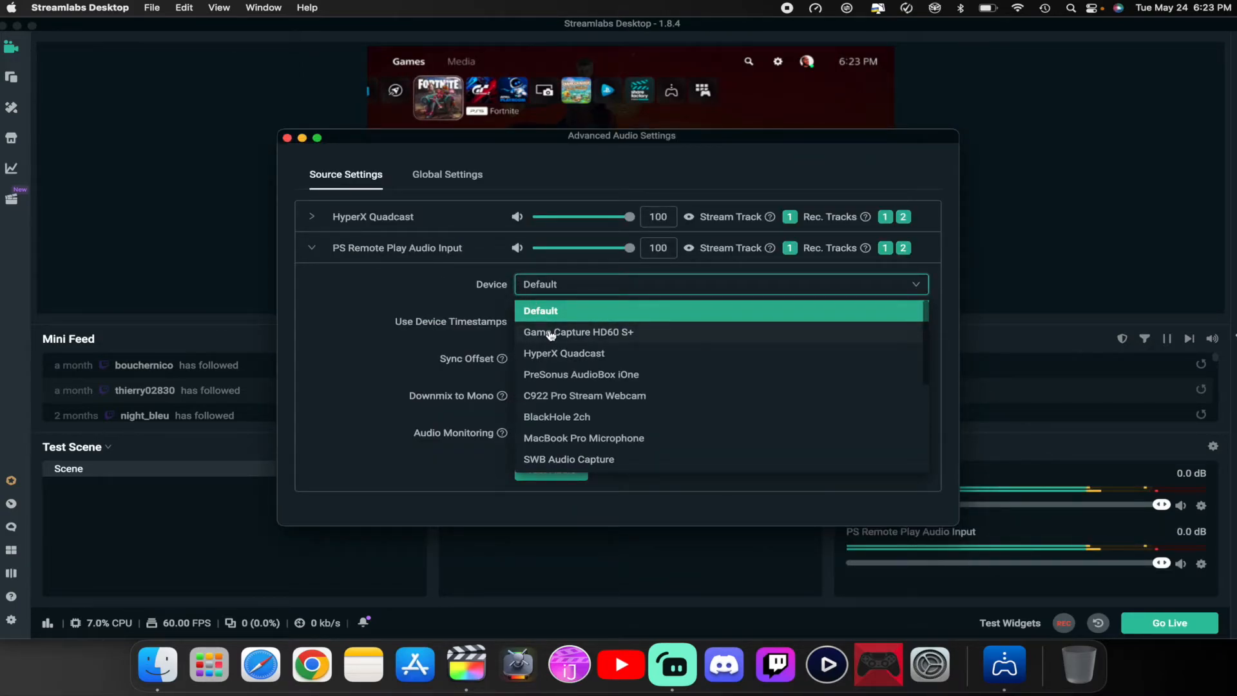
click(578, 331)
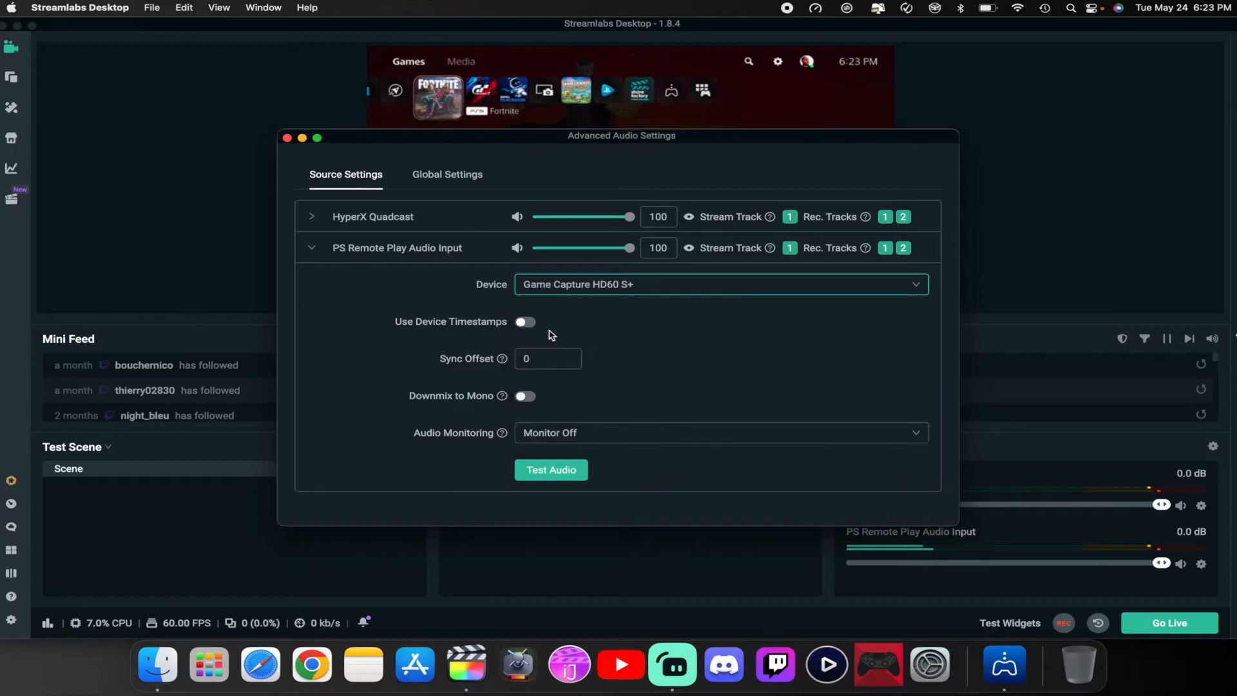
click(718, 433)
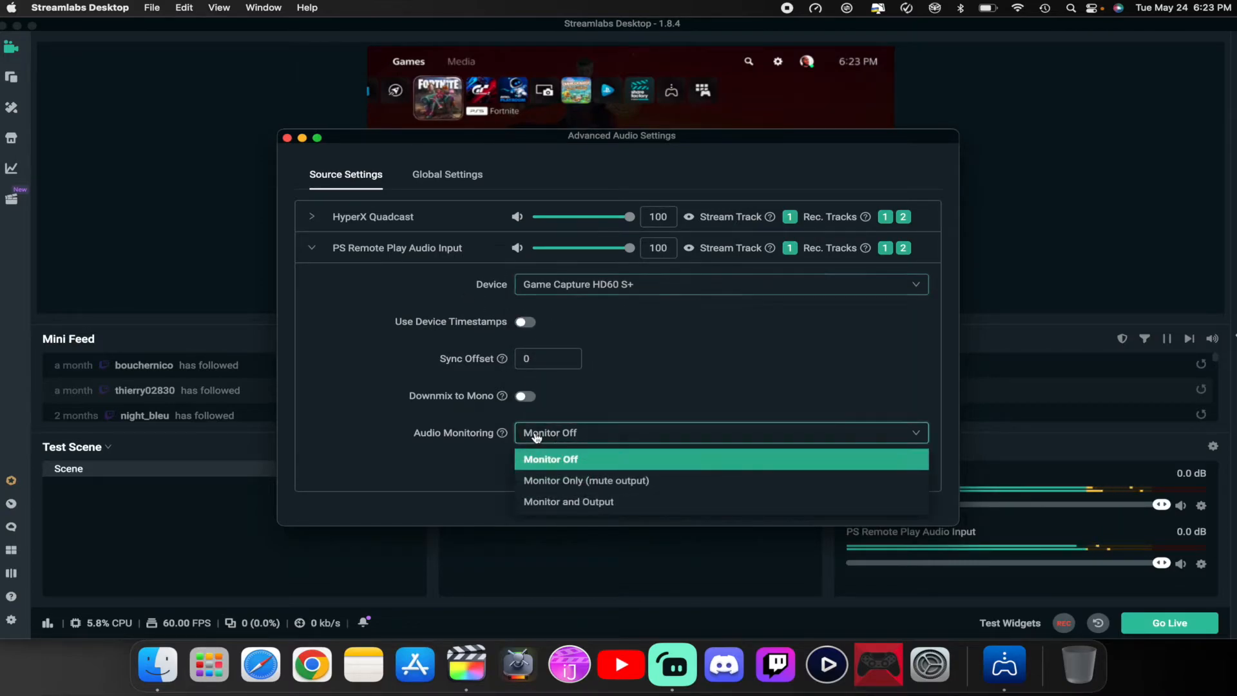
click(569, 502)
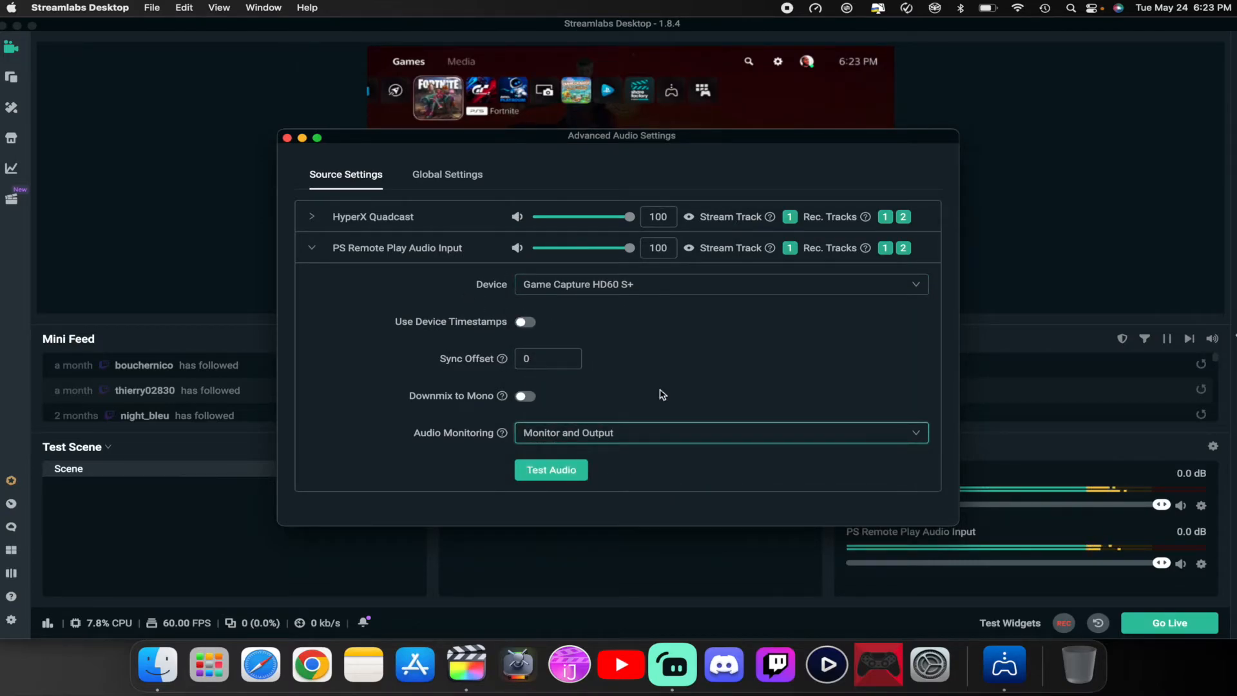
click(287, 138)
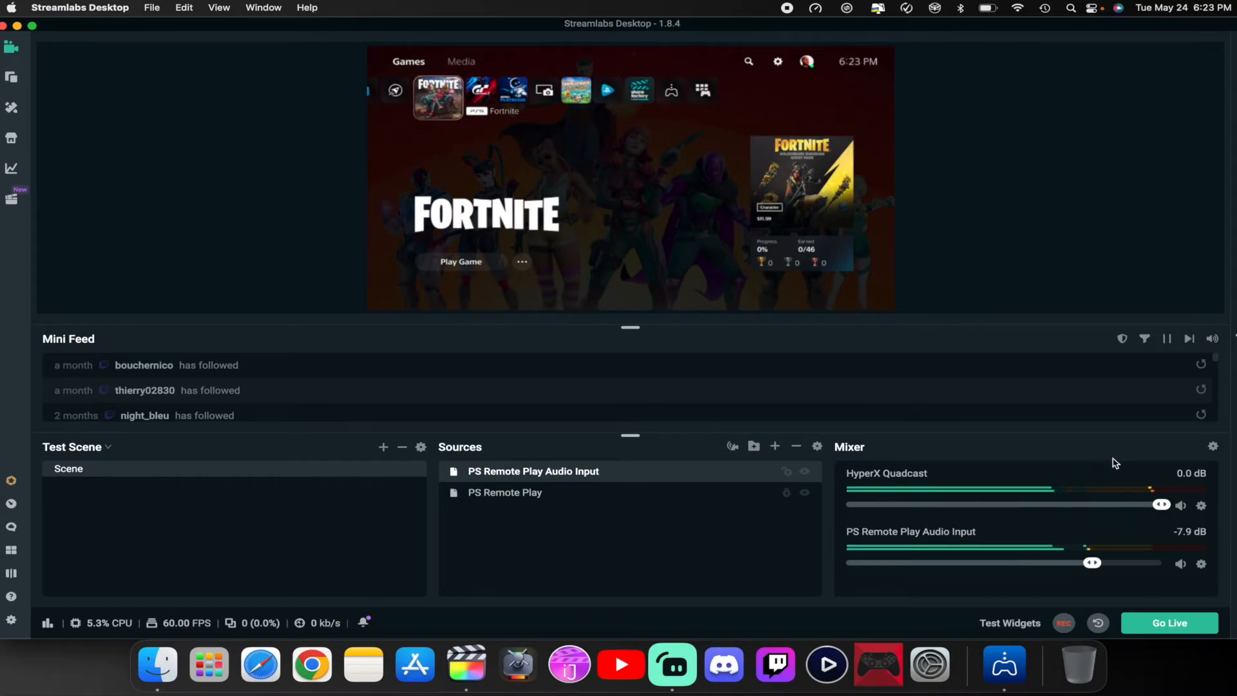
mouse_move(952, 477)
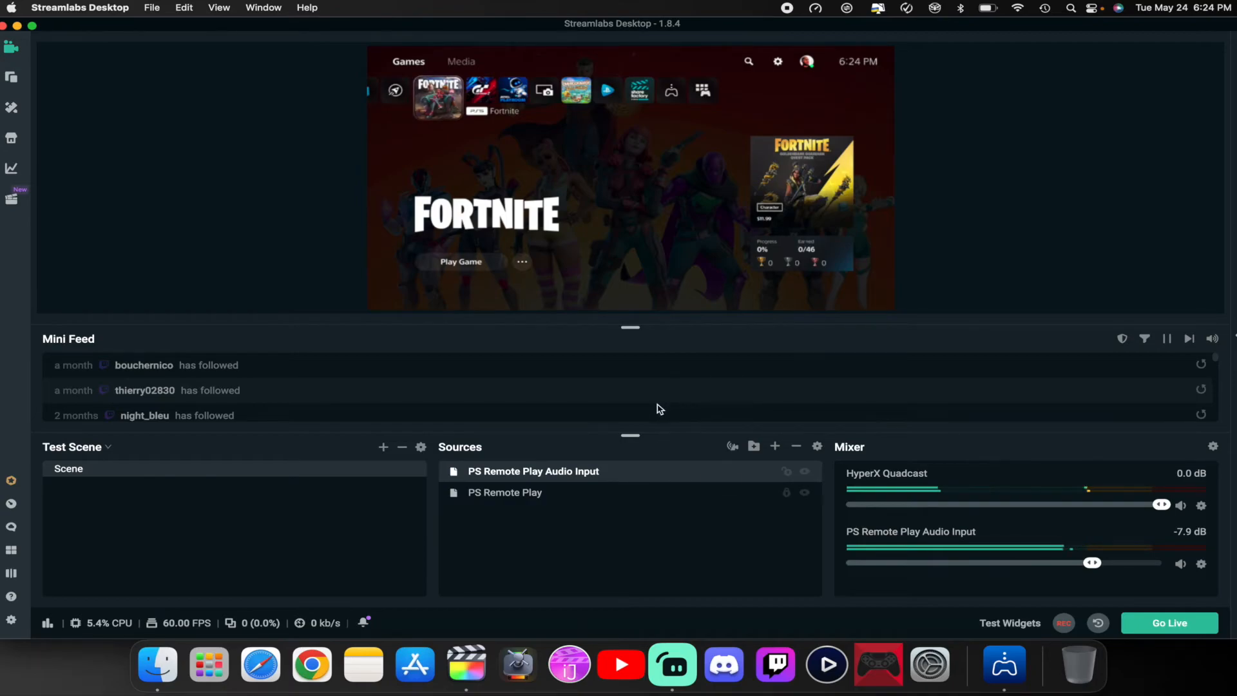
mouse_move(726, 179)
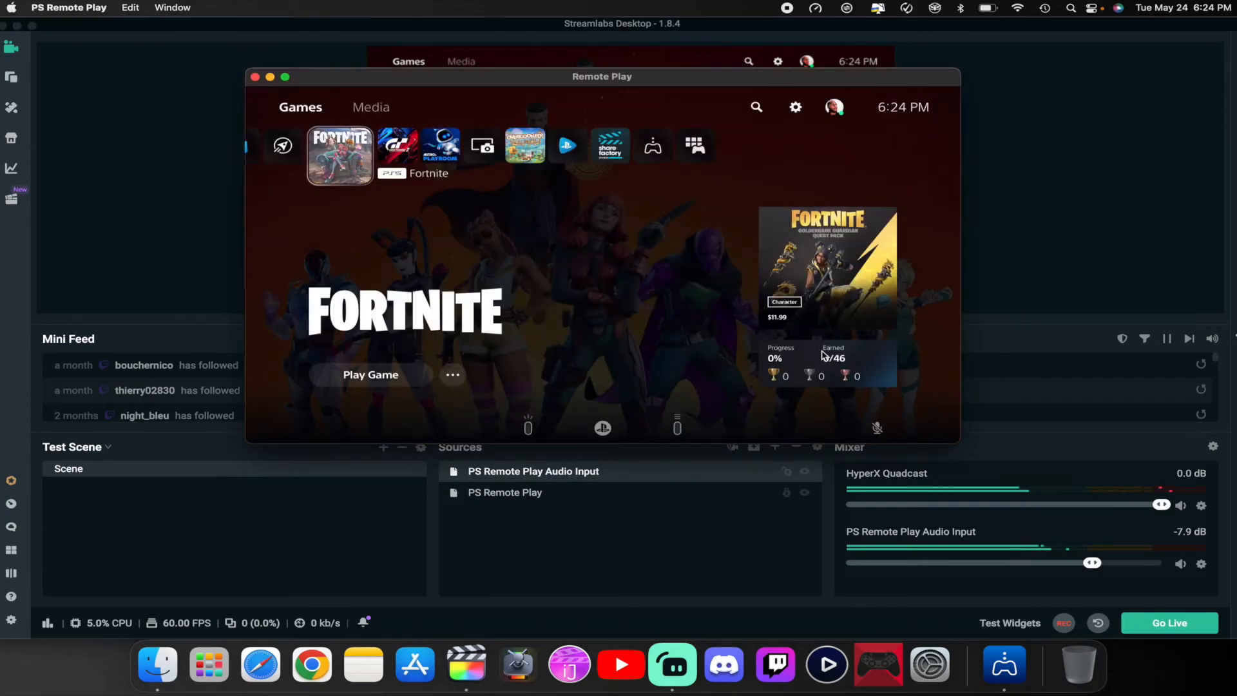
mouse_move(874, 426)
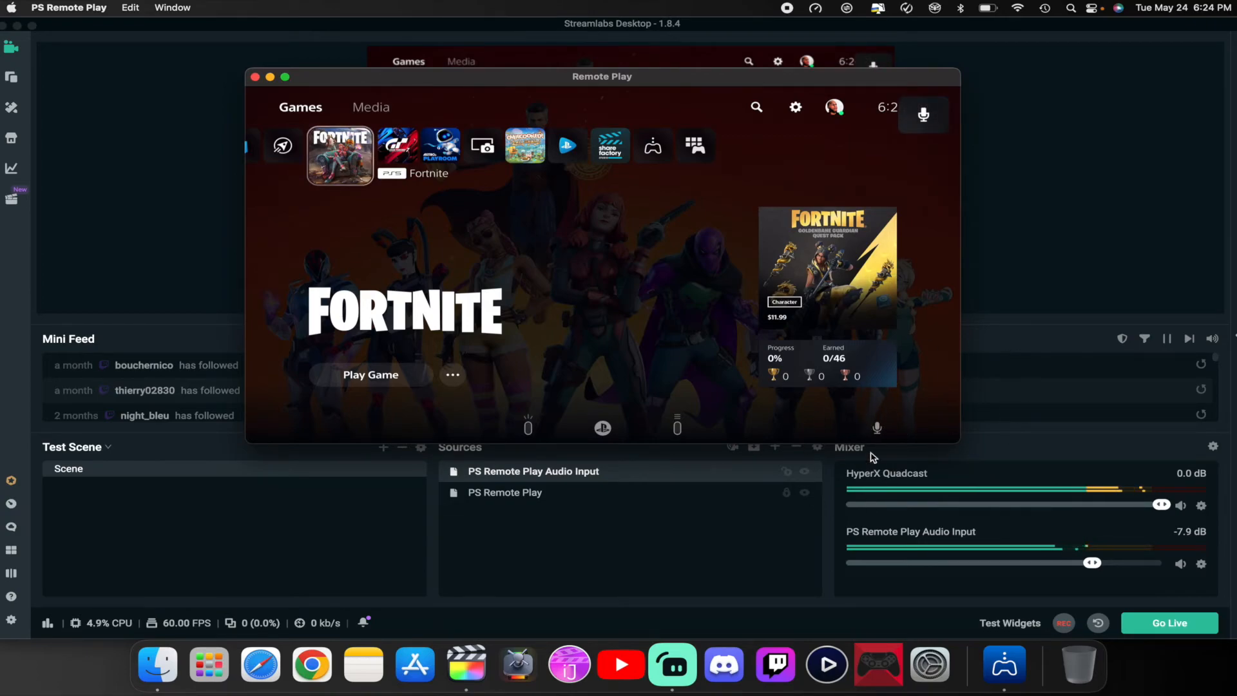
mouse_move(828, 404)
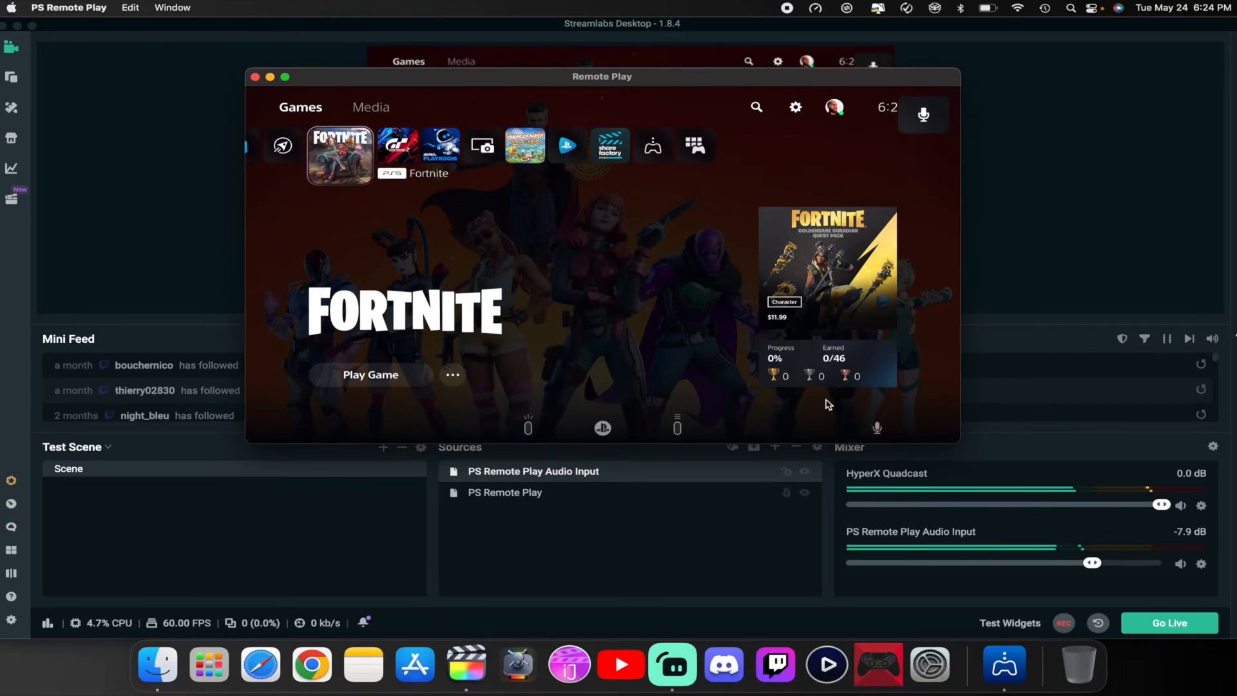